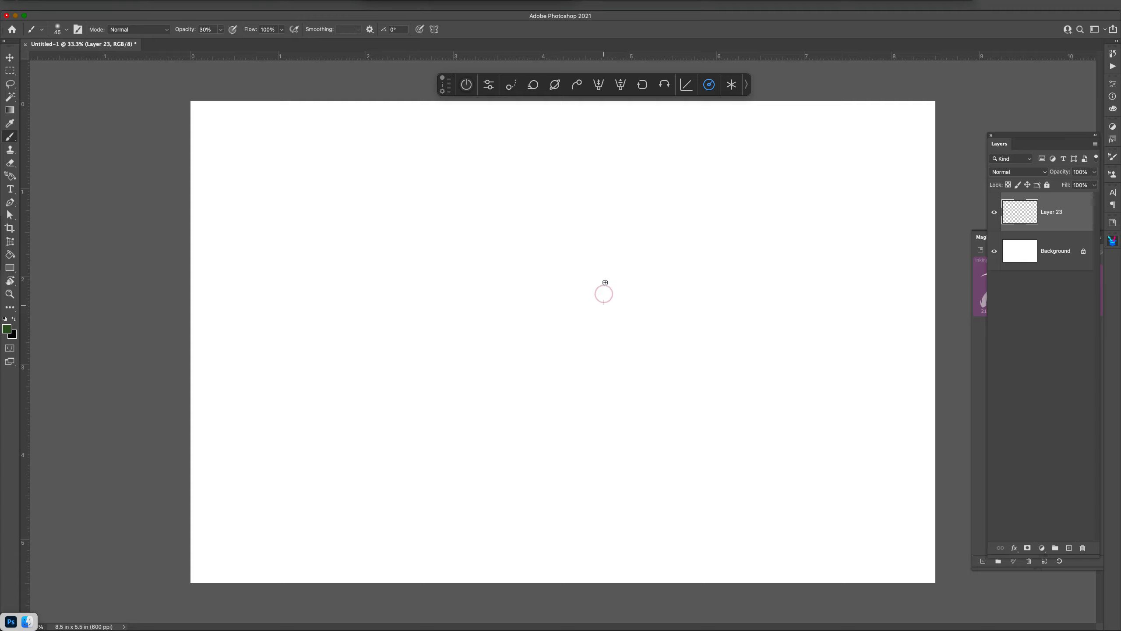
- Sketch a faint egg-shaped front ribcage with a centre line above a small trapezoid pelvis
left_click_drag(605, 293, 635, 258)
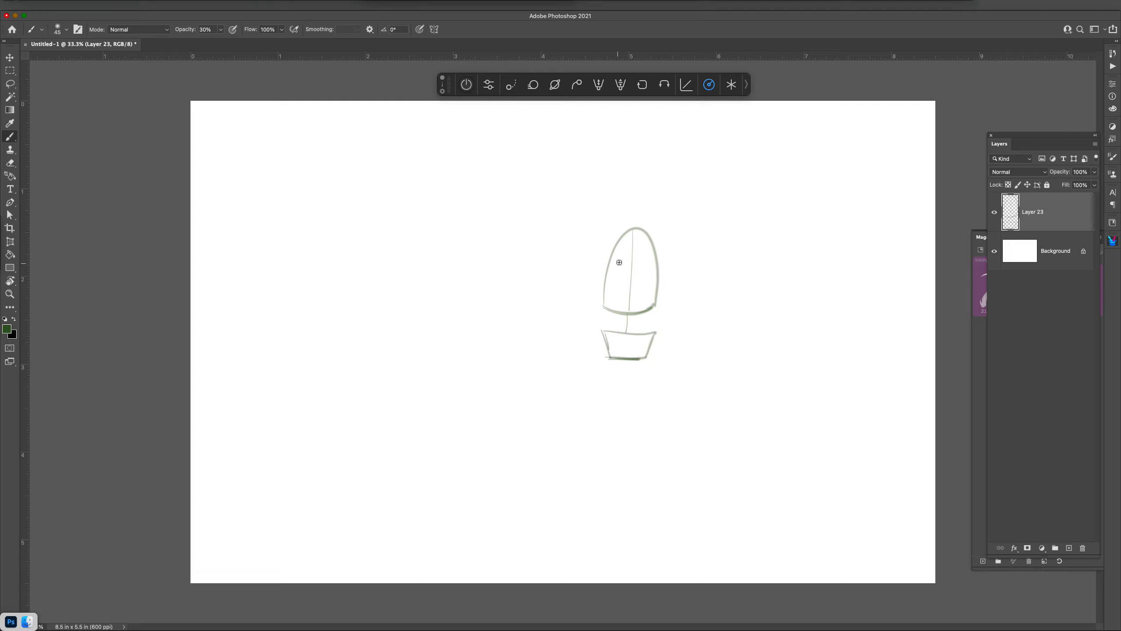
mouse_move(644, 273)
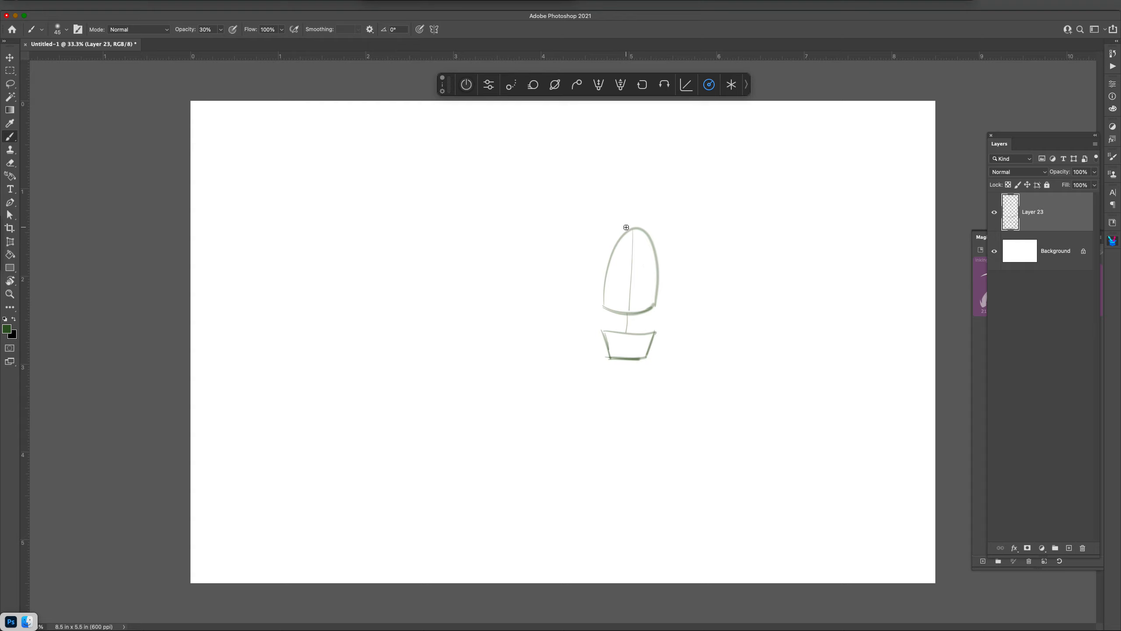
- Pick a dark reddish-brown colour and draw a shoulder line over the front ribcage
left_click(8, 330)
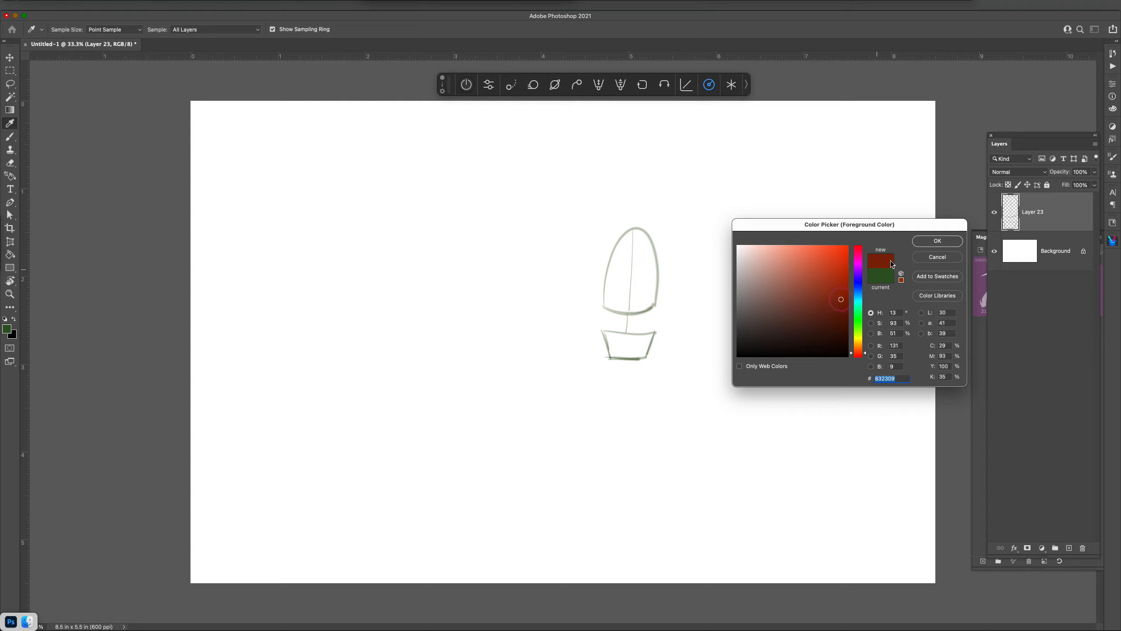
left_click(937, 241)
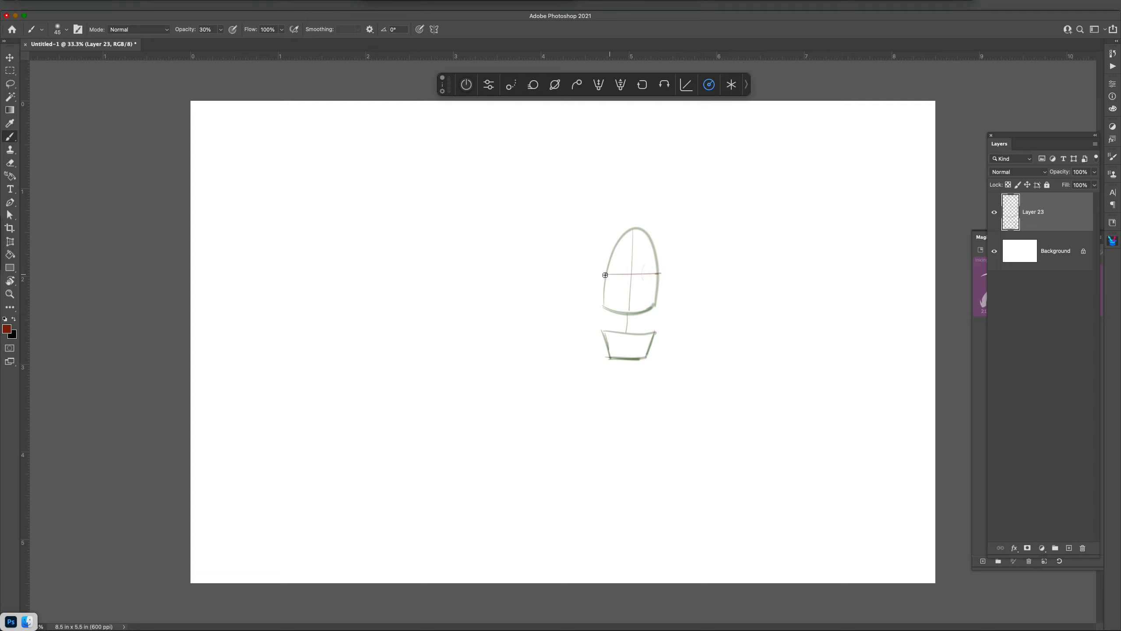
mouse_move(640, 276)
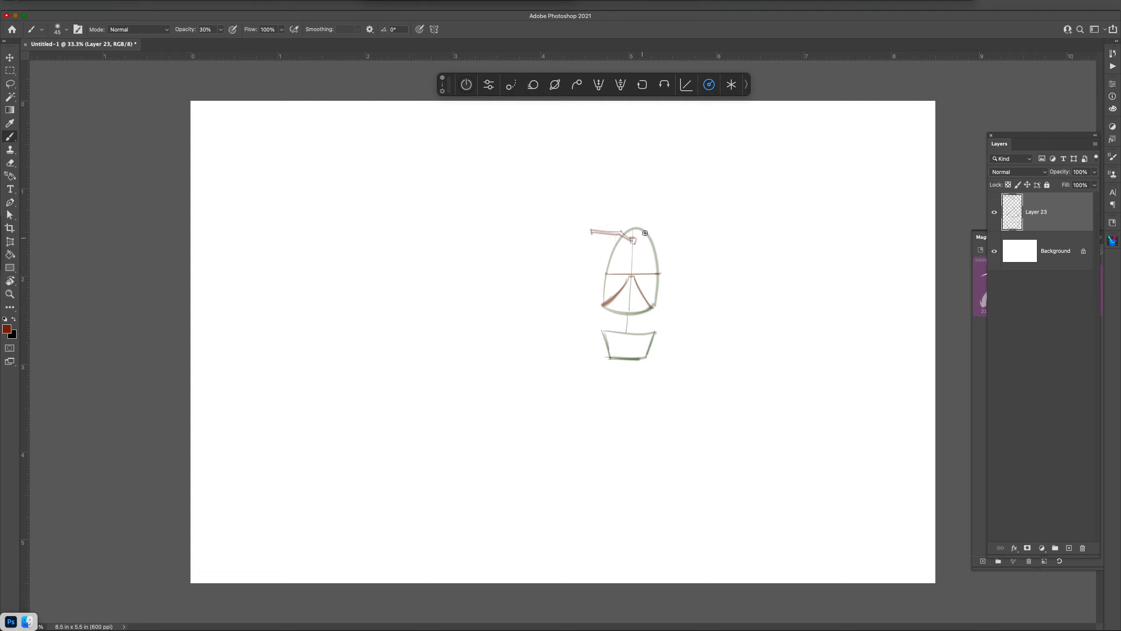
left_click_drag(622, 233, 669, 231)
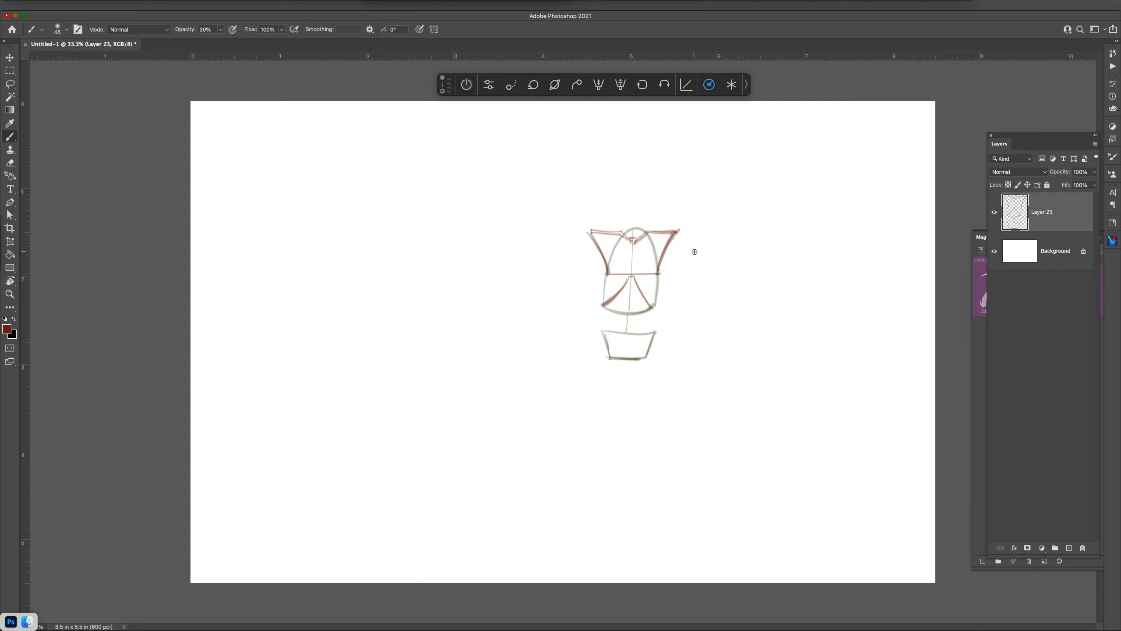
mouse_move(642, 282)
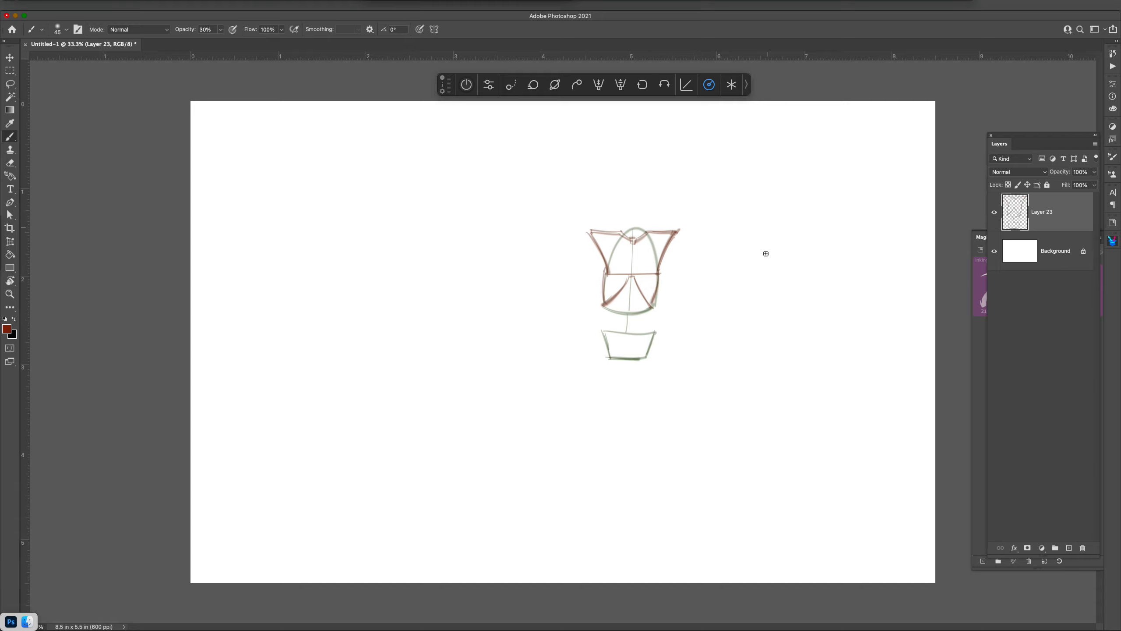
mouse_move(742, 254)
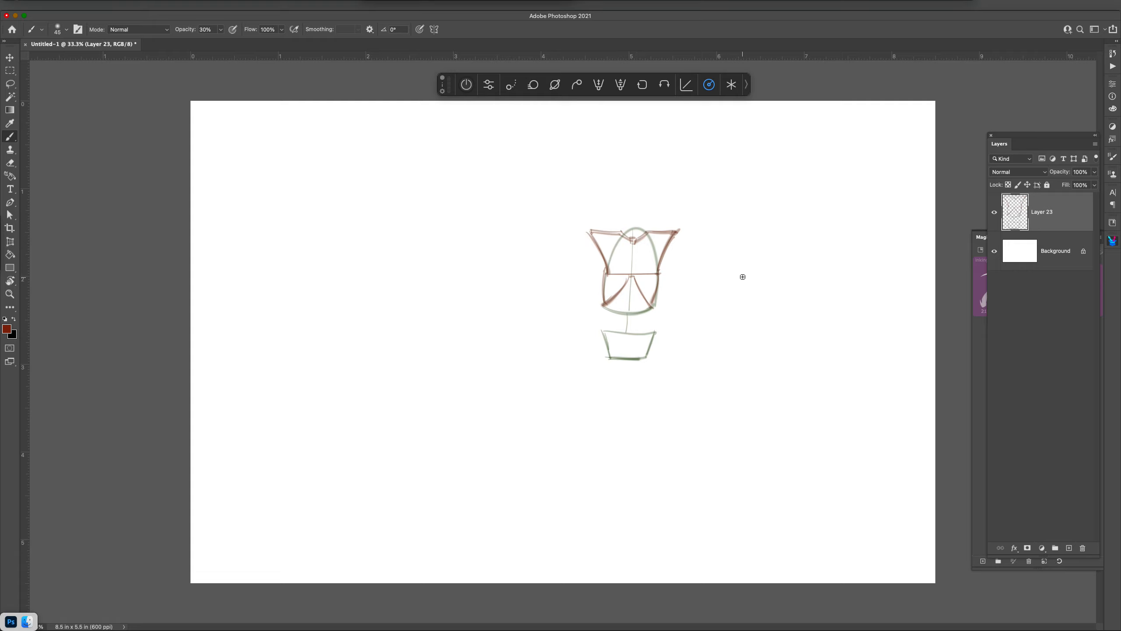
- Draw a top-view torso: outer circle, inner ellipse and shoulder bar right of the front view
left_click_drag(742, 277, 783, 252)
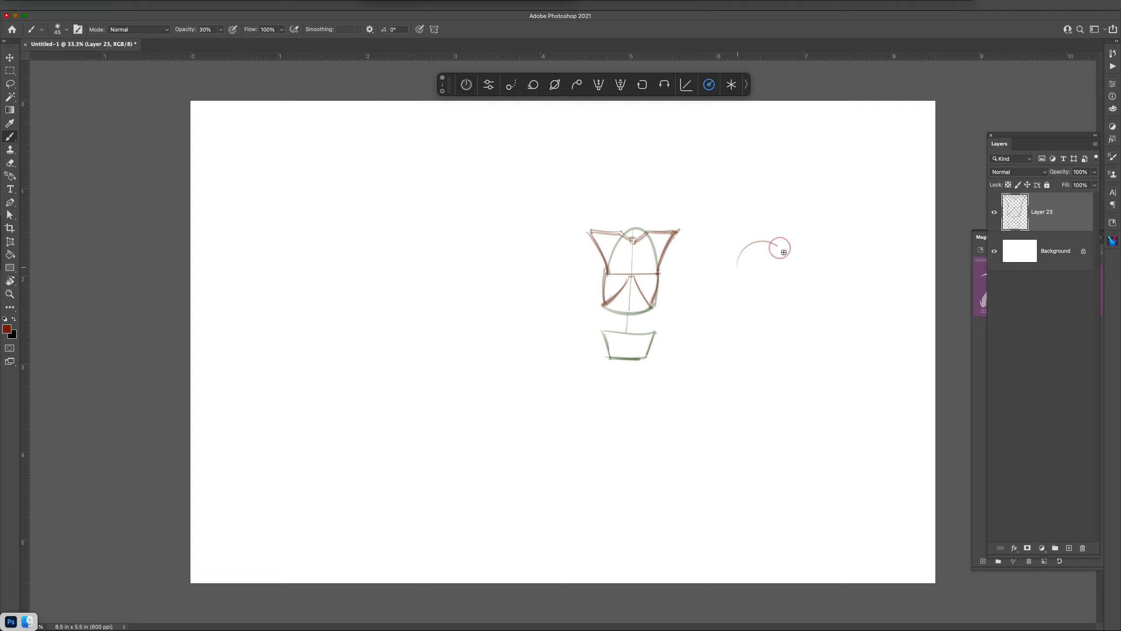
left_click_drag(783, 252, 754, 249)
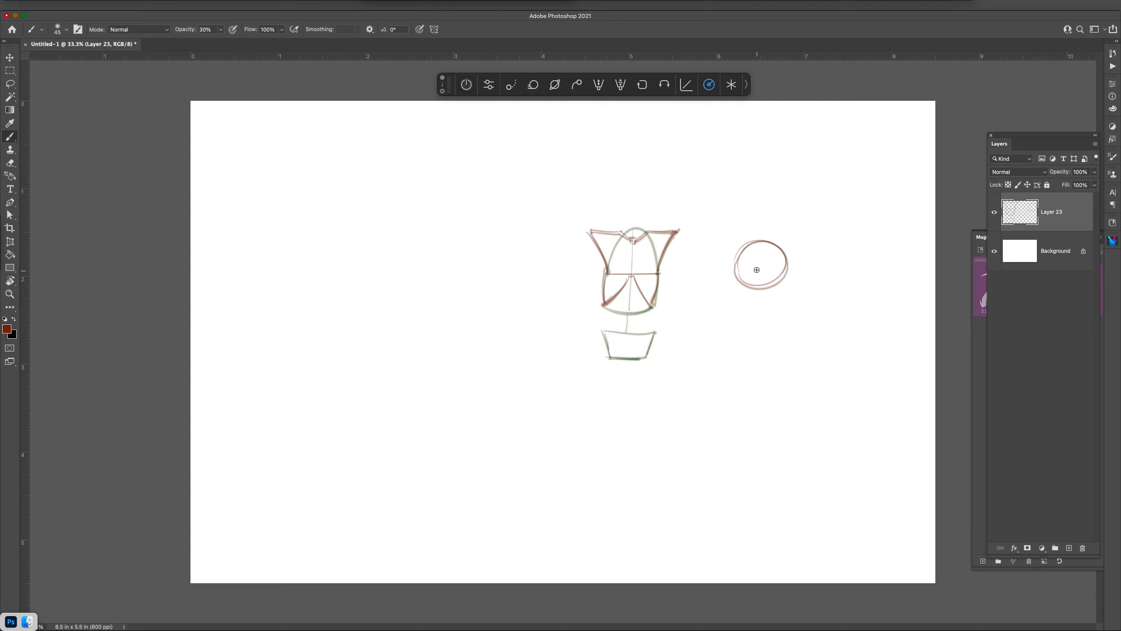
left_click_drag(765, 264, 756, 276)
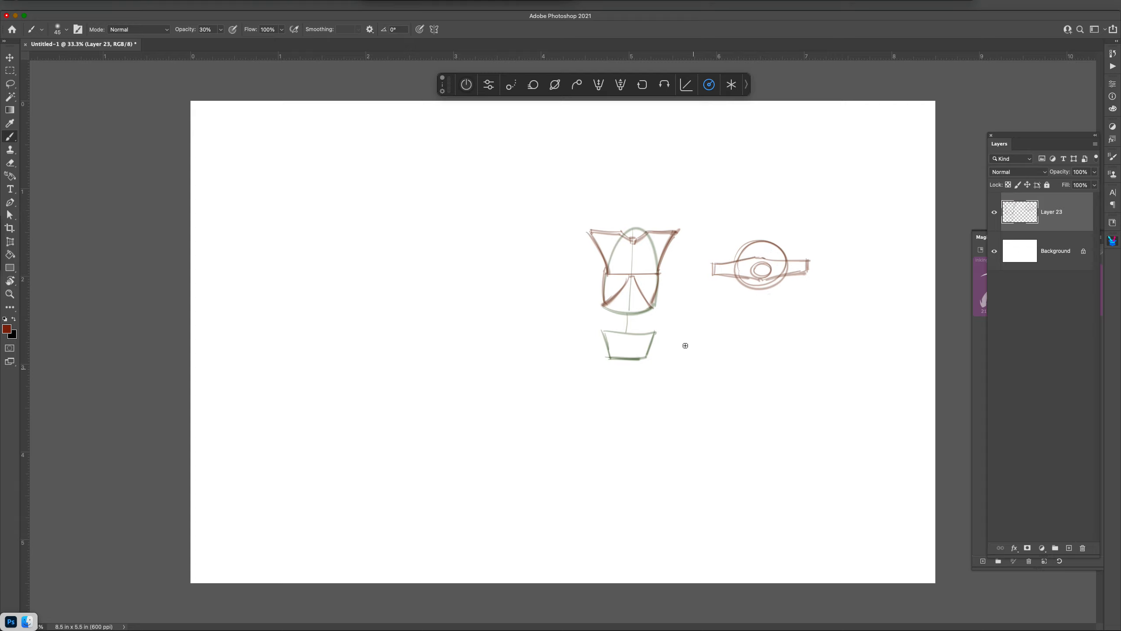
mouse_move(647, 293)
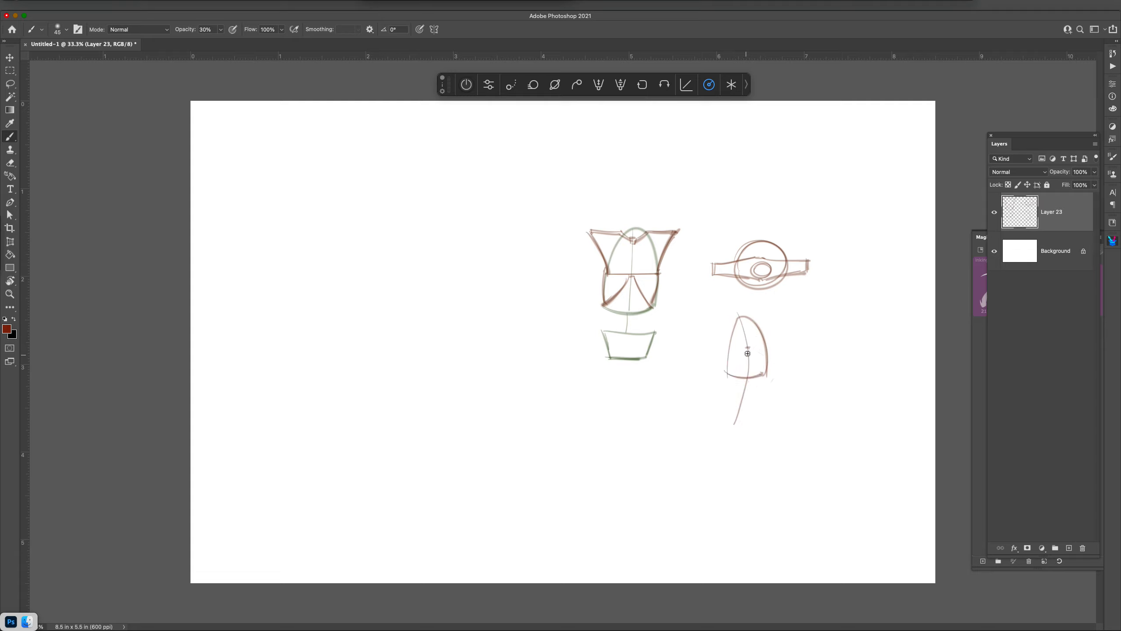
- Add rib arcs, a shoulder line and a trapezoid pelvis box to the angled torso
left_click_drag(726, 365, 762, 365)
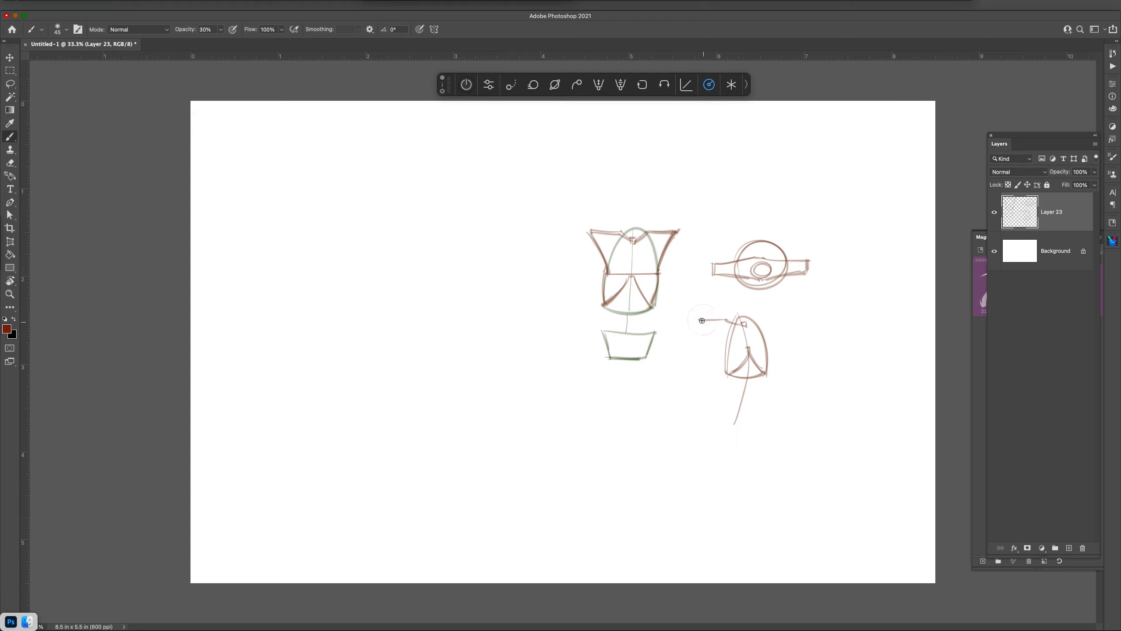
left_click_drag(703, 320, 759, 320)
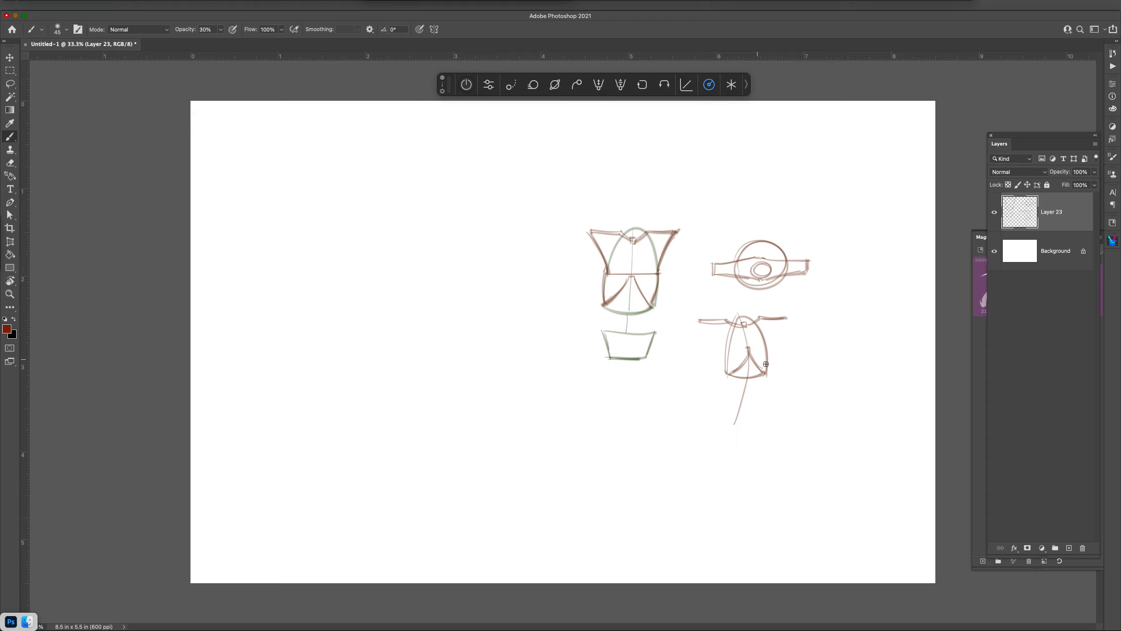
mouse_move(747, 361)
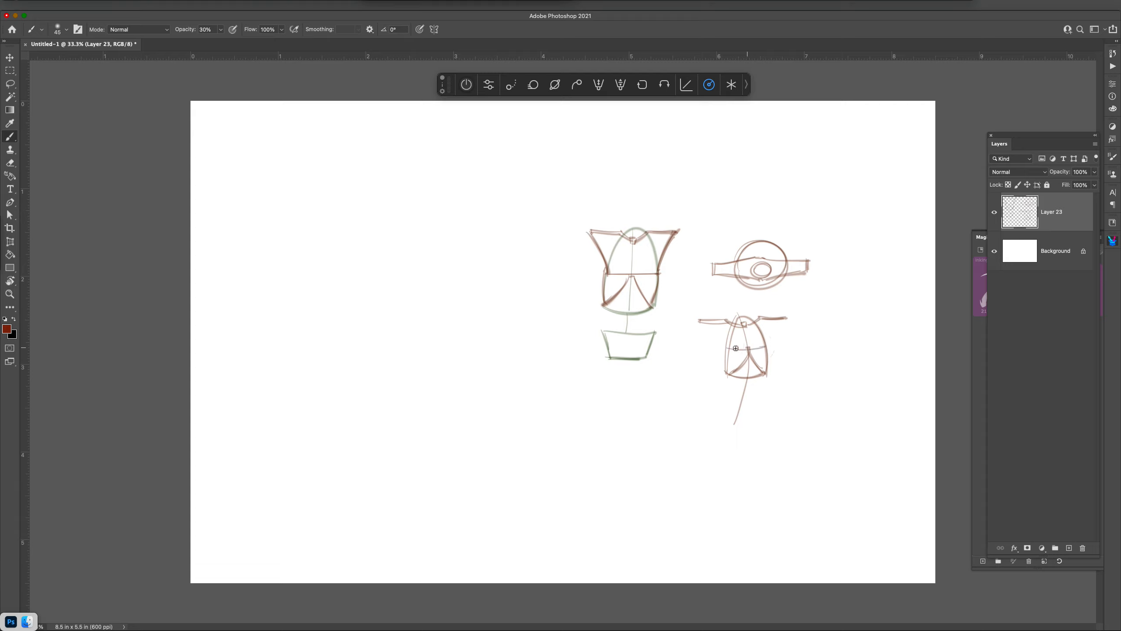
left_click_drag(723, 322, 787, 347)
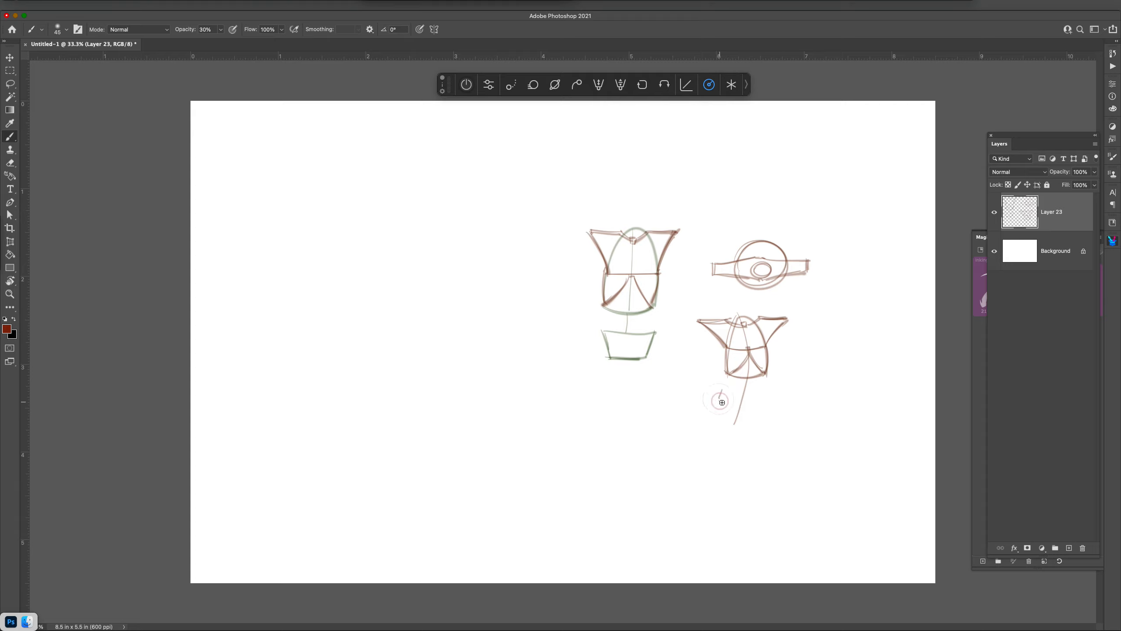
left_click_drag(722, 400, 744, 415)
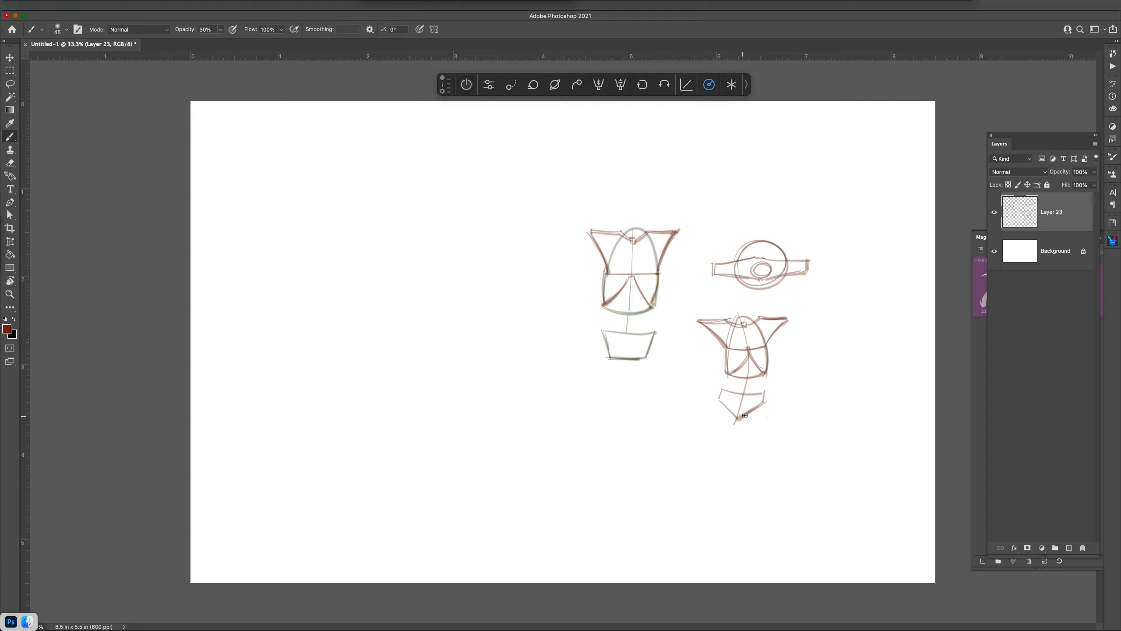
left_click_drag(745, 416, 762, 393)
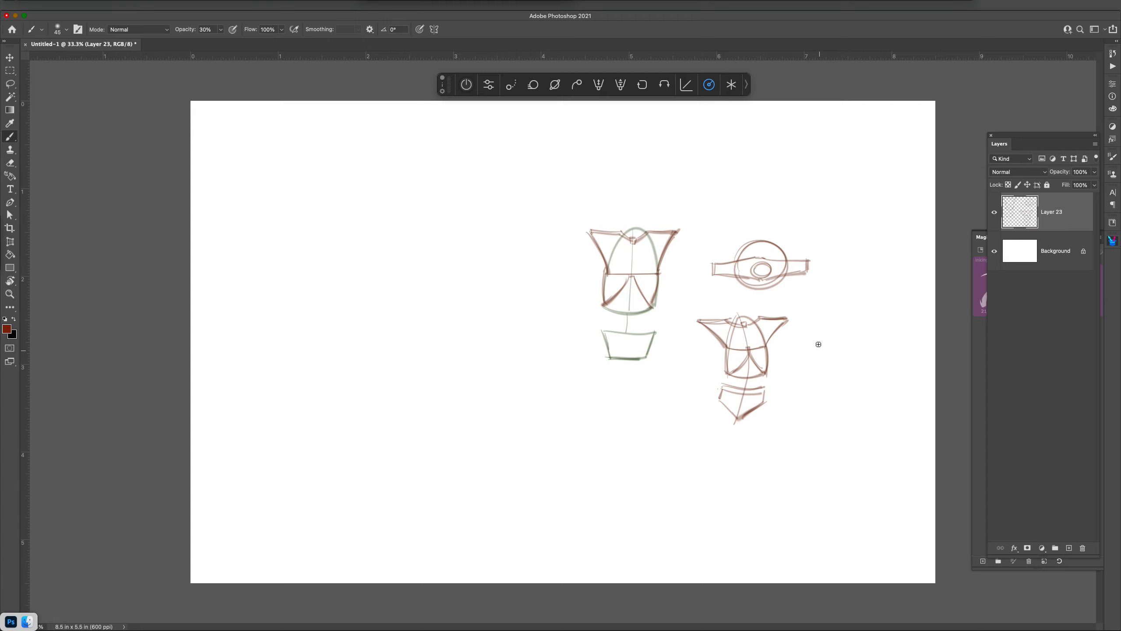
mouse_move(826, 368)
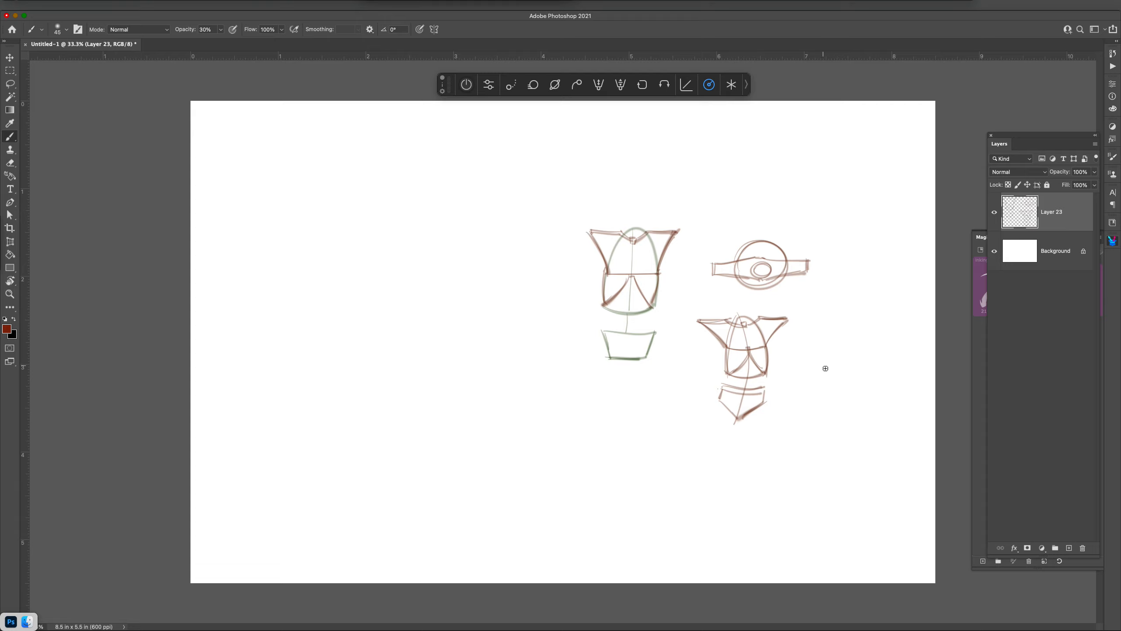
- Draw a far-right ribcage egg with a rib arc and a tilted pelvis box
left_click_drag(826, 368, 858, 305)
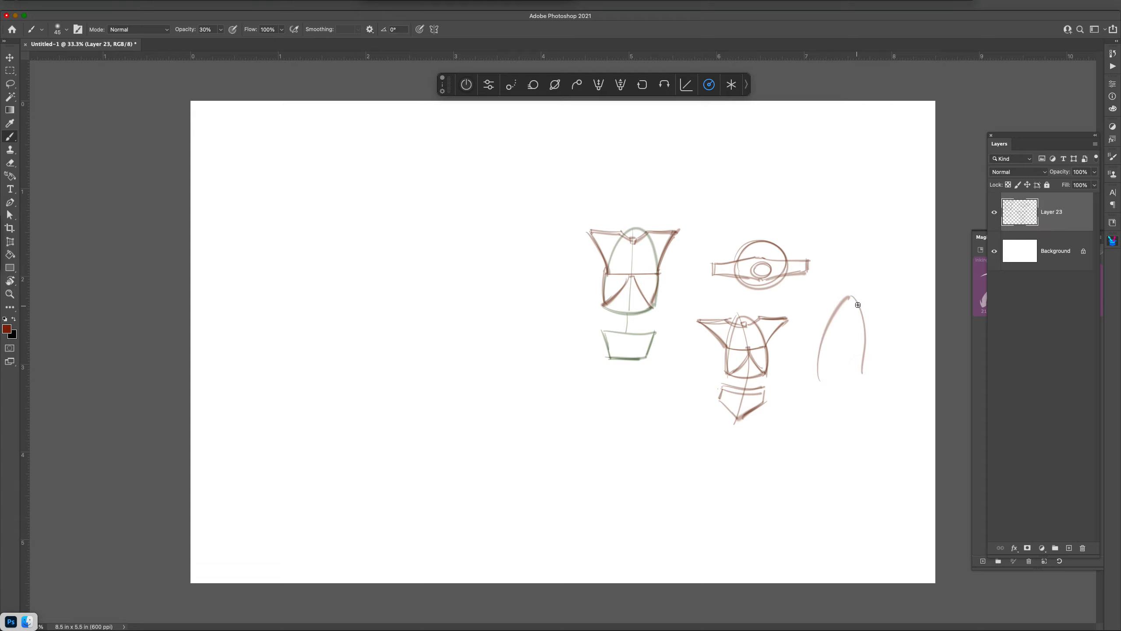
left_click_drag(858, 305, 848, 391)
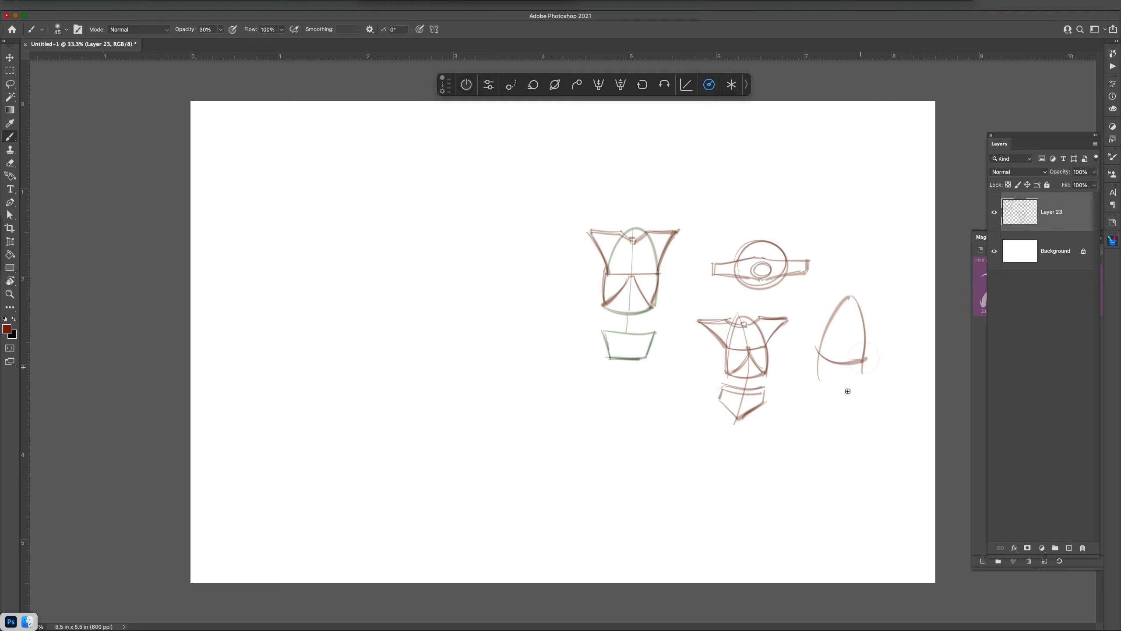
left_click_drag(830, 351, 847, 390)
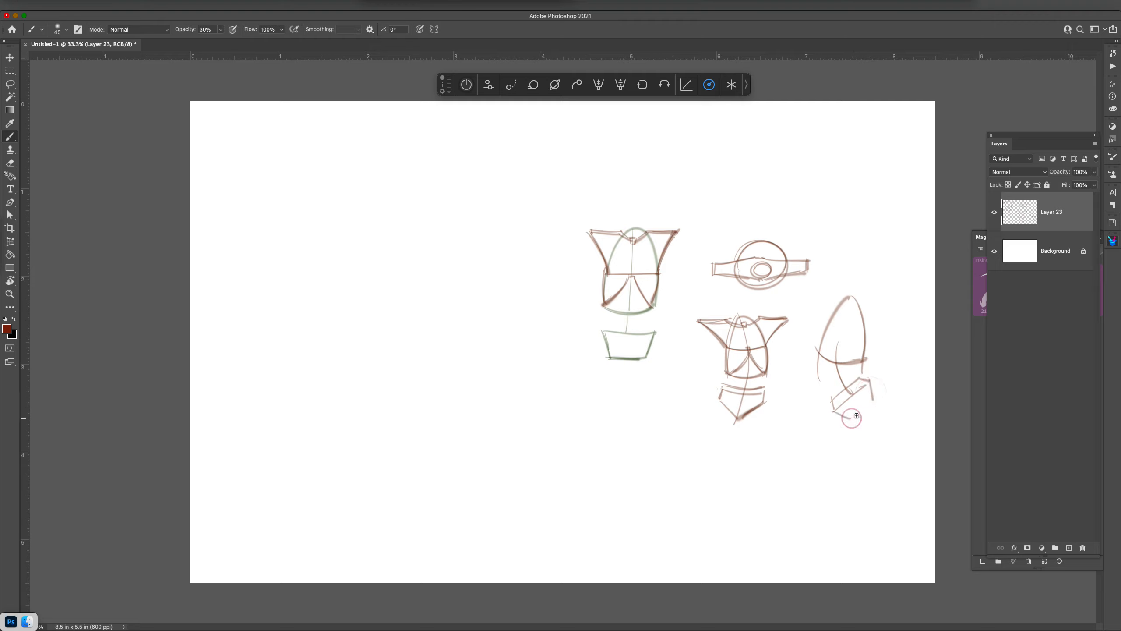
left_click_drag(855, 416, 837, 349)
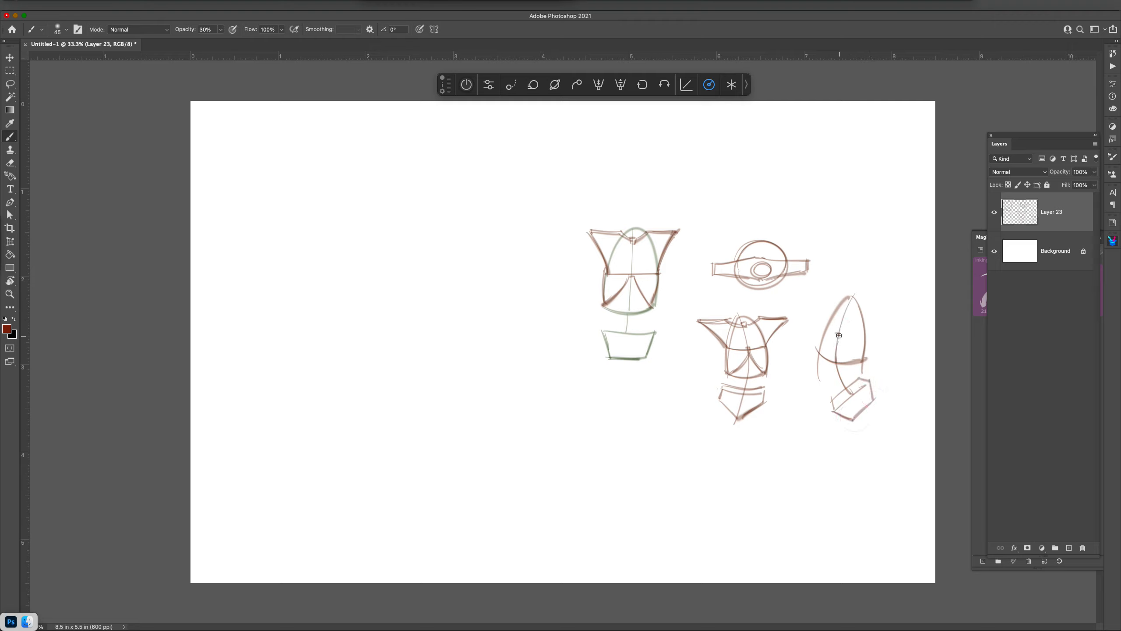
left_click_drag(839, 336, 847, 300)
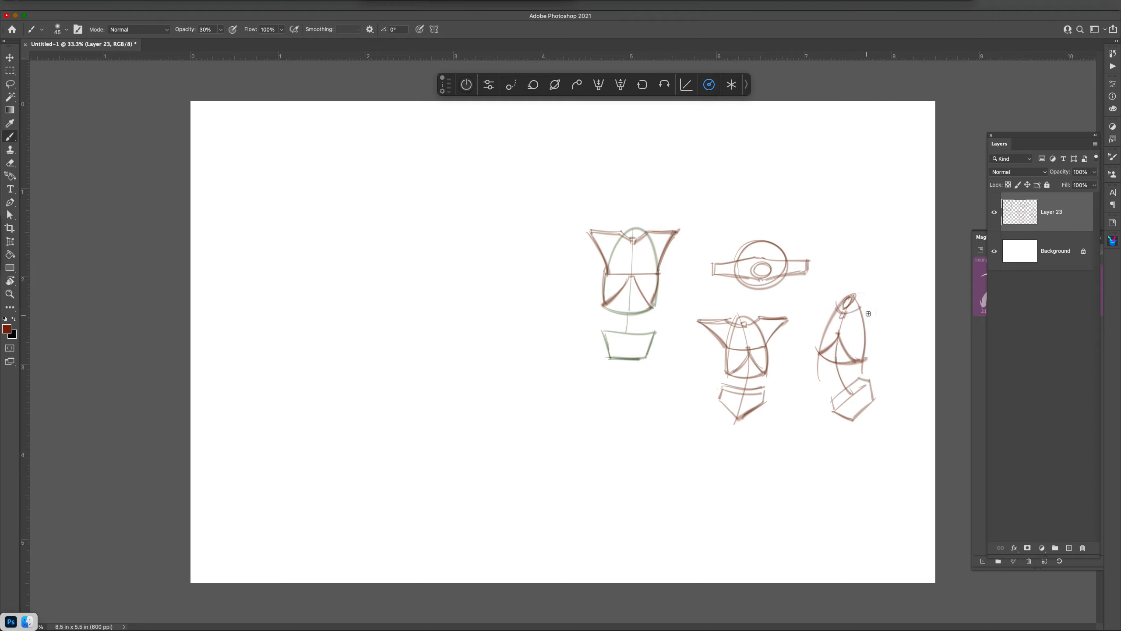
- Add shoulder line and rib curves, letter STRETCH by the arrow, and stroke a raised arm
left_click_drag(858, 306, 890, 306)
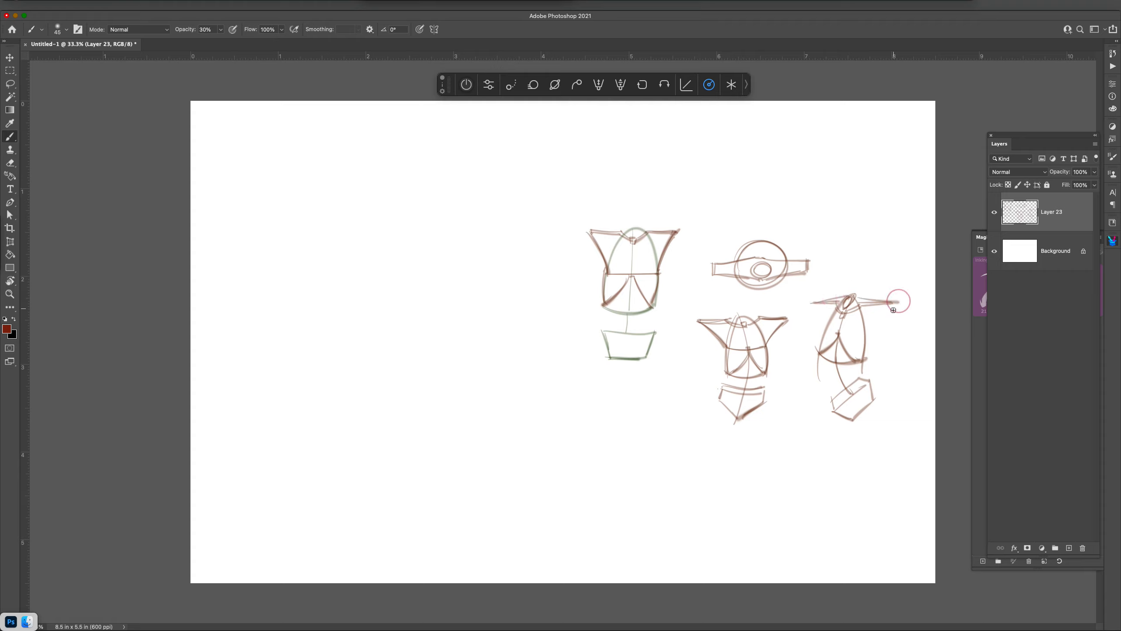
left_click_drag(894, 301, 824, 344)
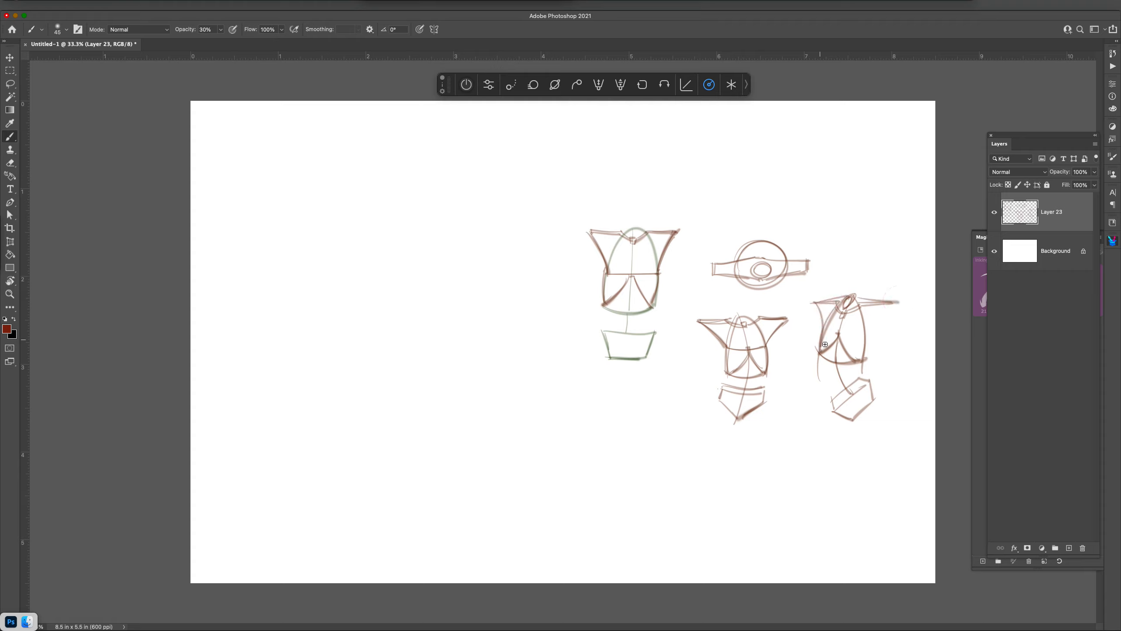
left_click_drag(824, 344, 864, 333)
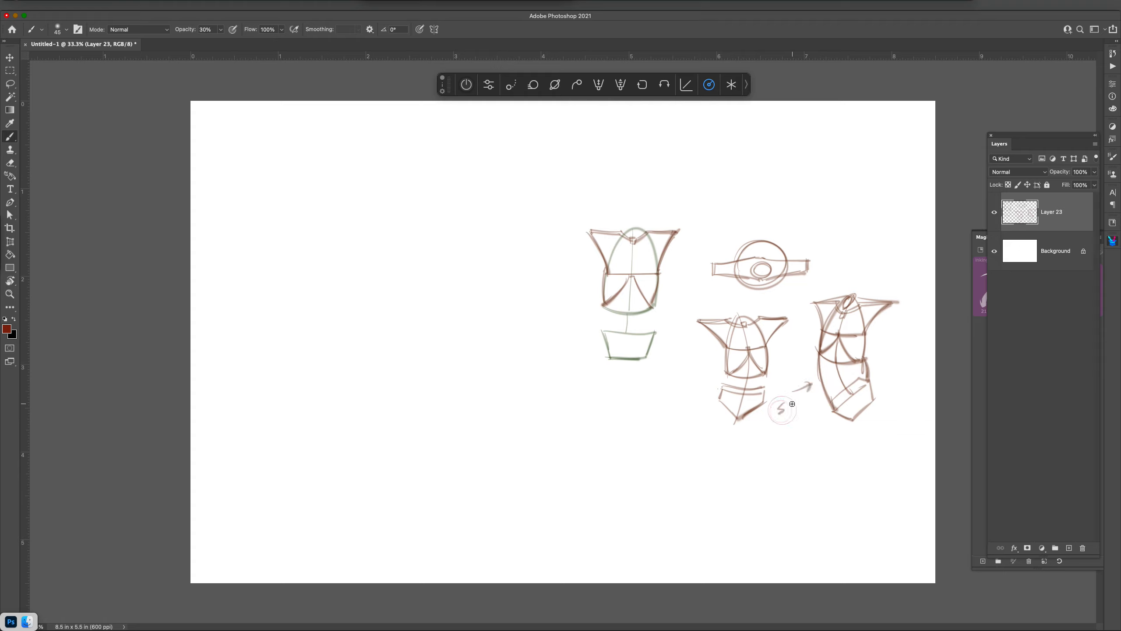
left_click_drag(787, 400, 809, 401)
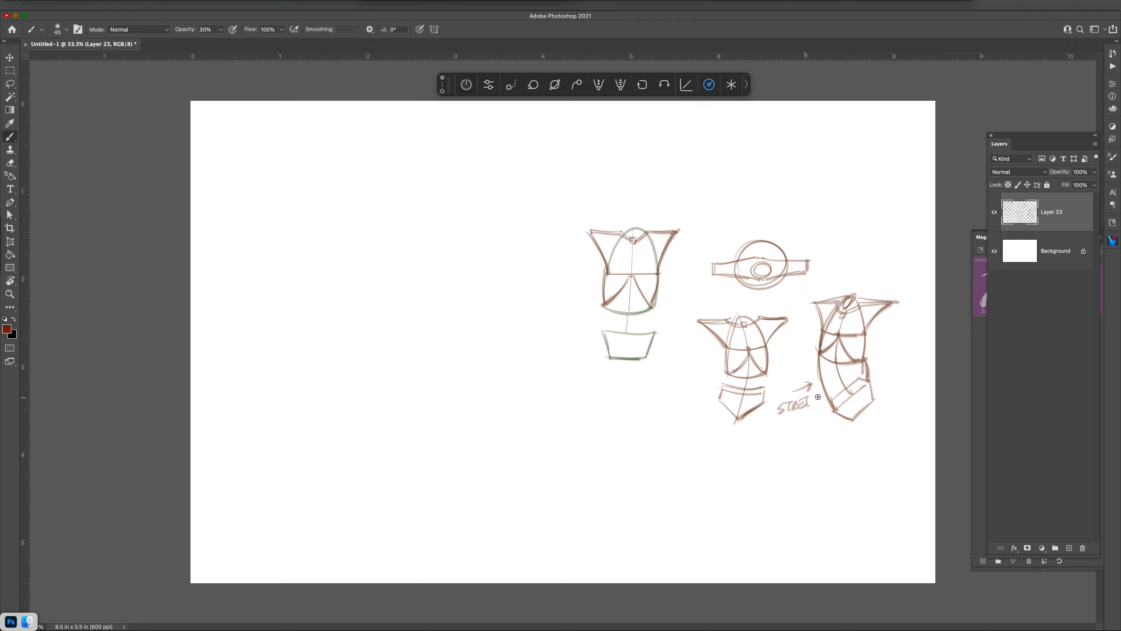
mouse_move(876, 361)
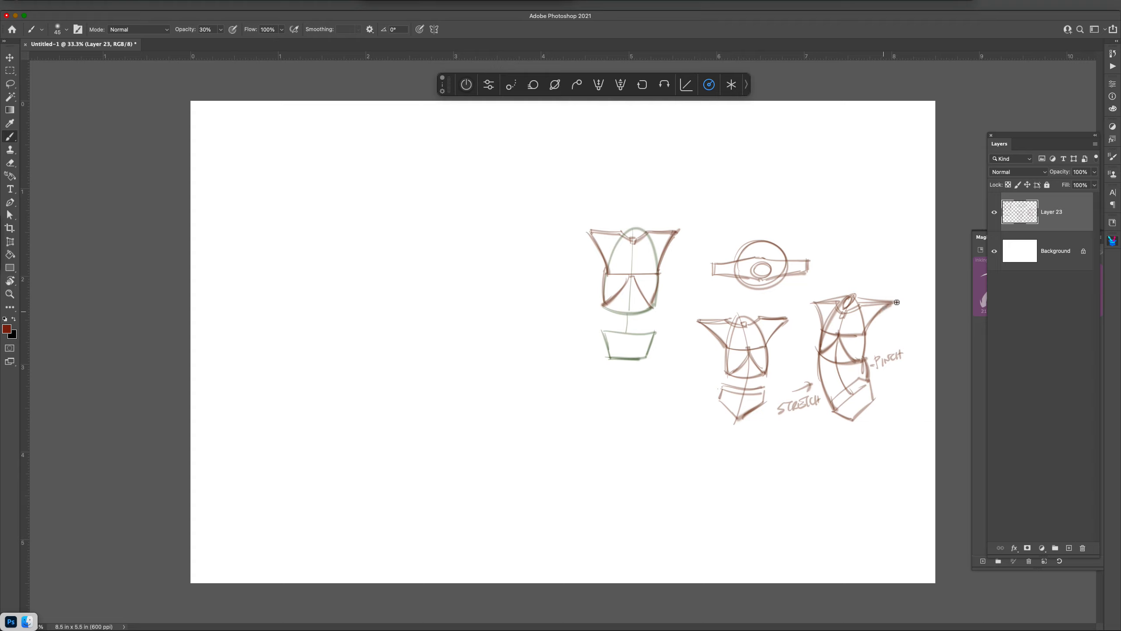
mouse_move(916, 319)
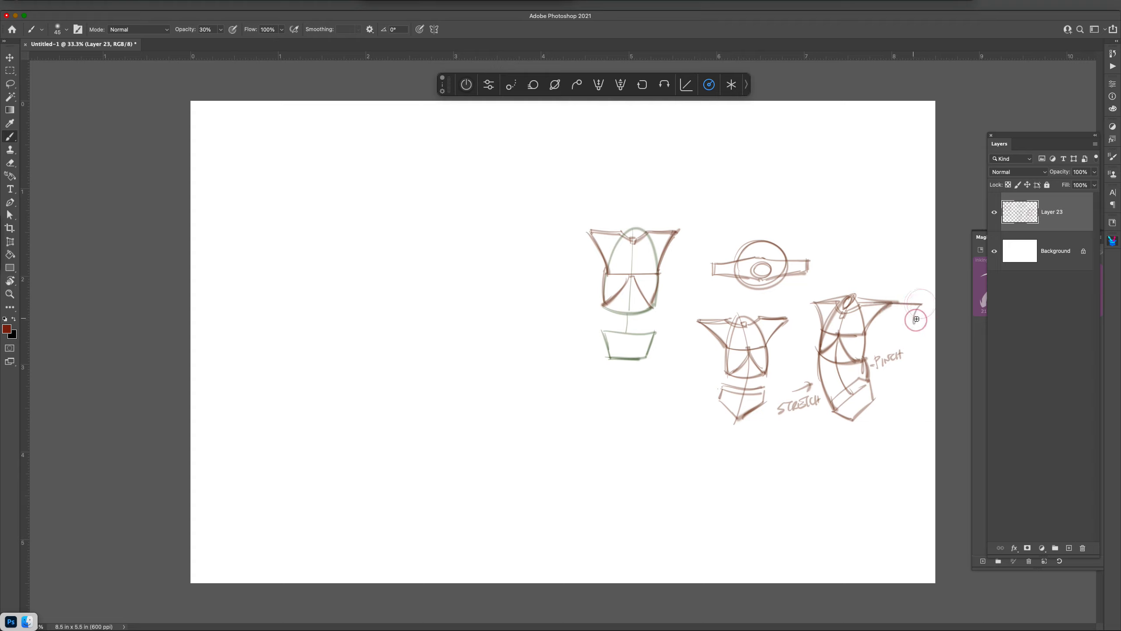
left_click_drag(858, 304, 923, 314)
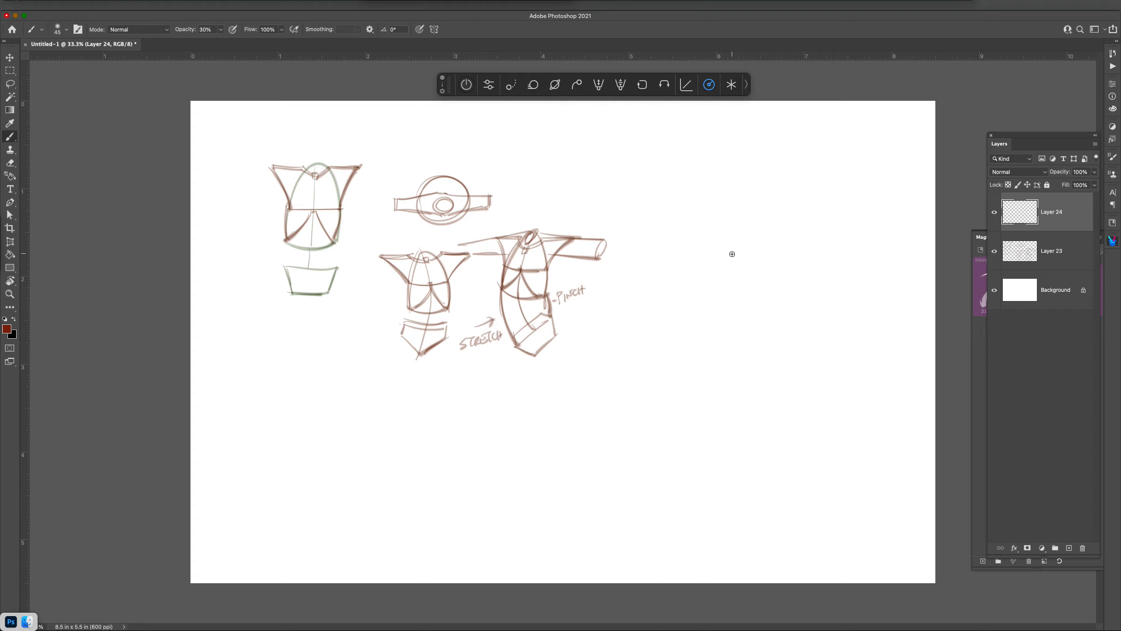
mouse_move(728, 229)
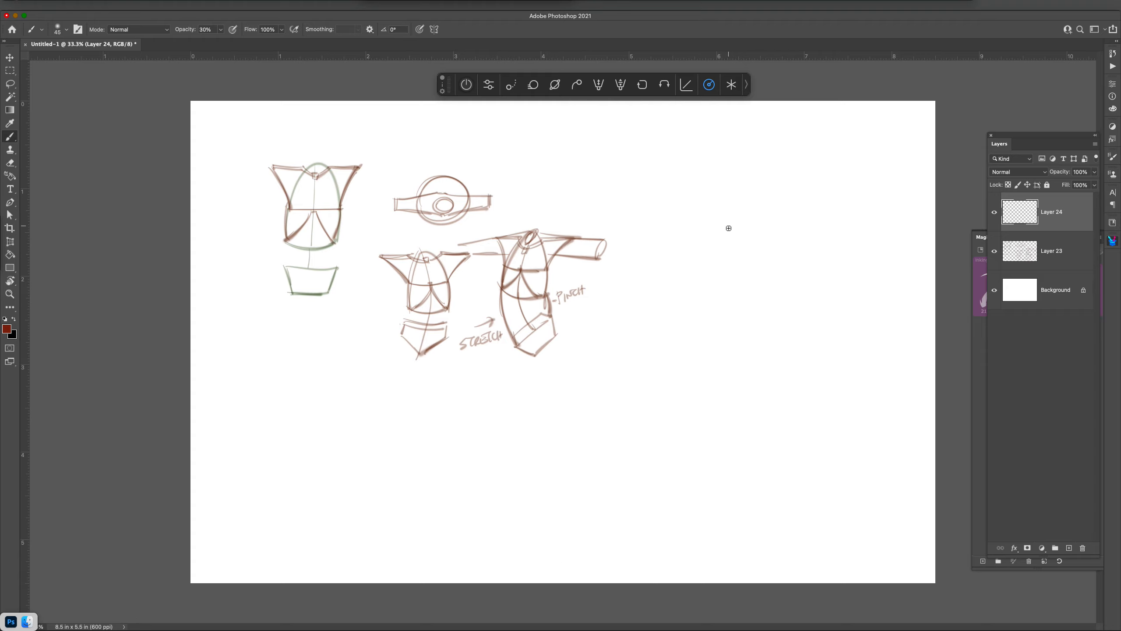
mouse_move(701, 269)
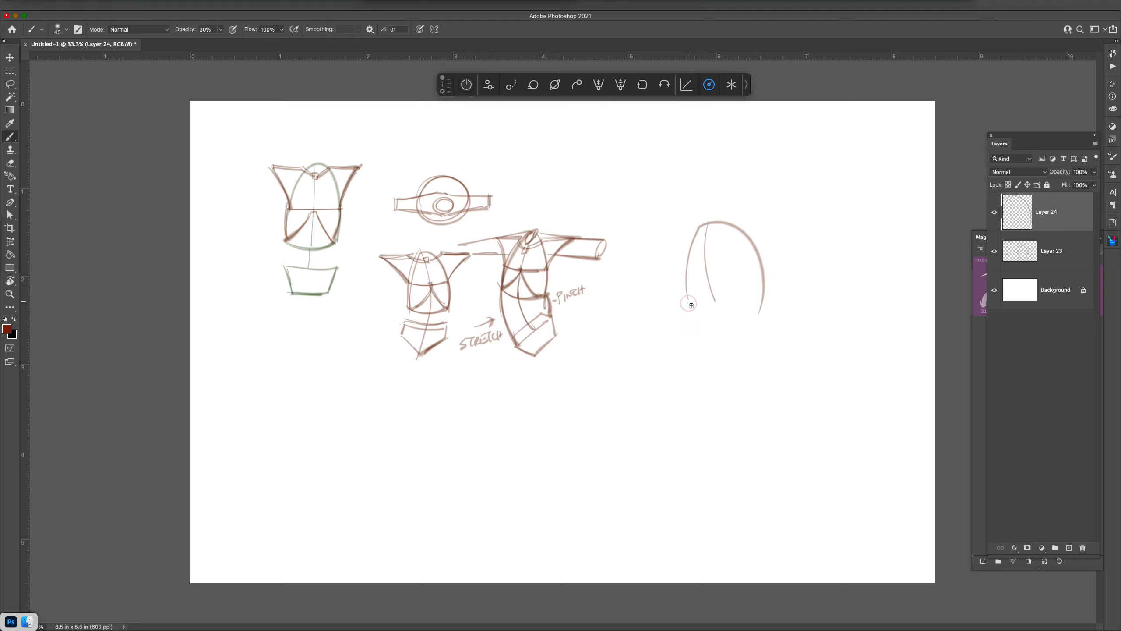
- Outline a large back-view ribcage egg with centre line, shoulder line and contour curves
left_click_drag(691, 305, 762, 308)
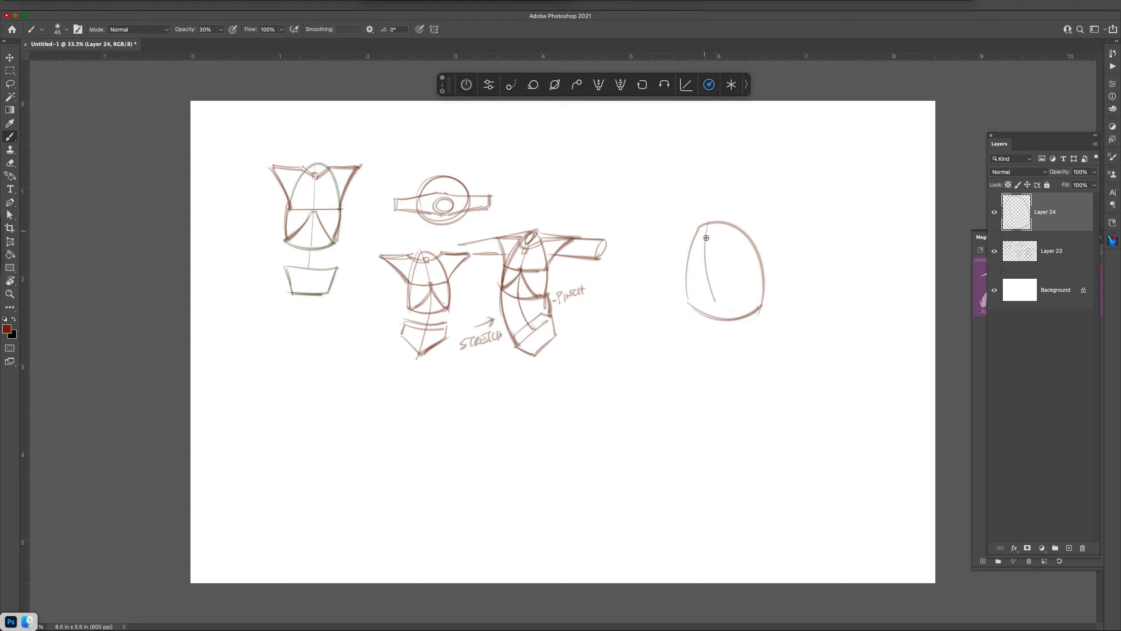
left_click_drag(706, 237, 756, 309)
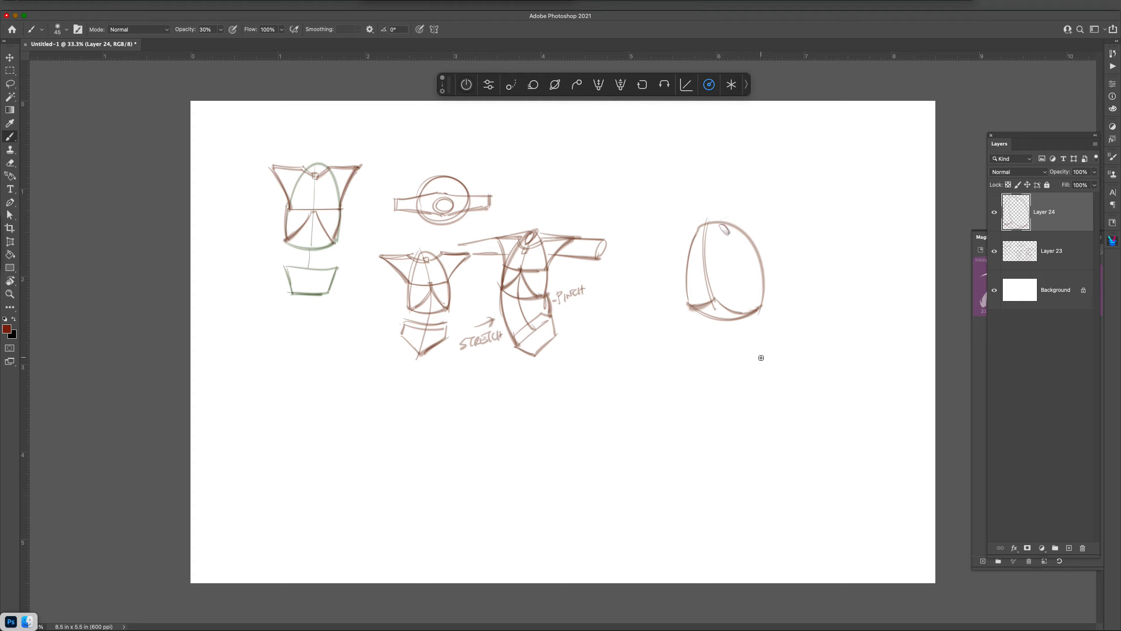
left_click_drag(722, 229, 775, 236)
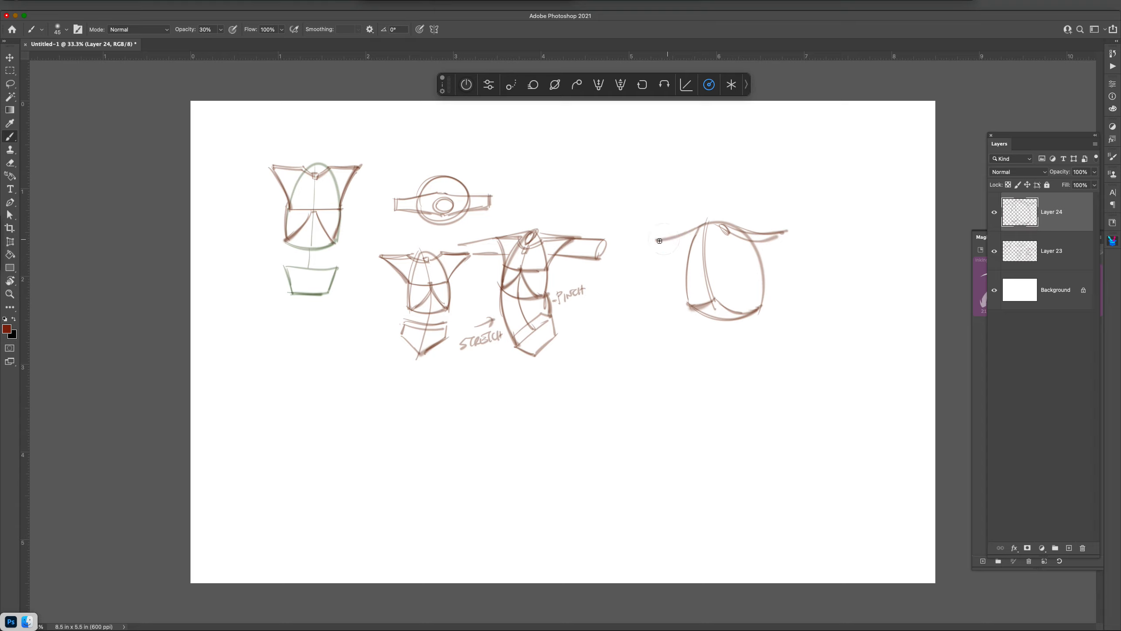
left_click_drag(658, 240, 778, 236)
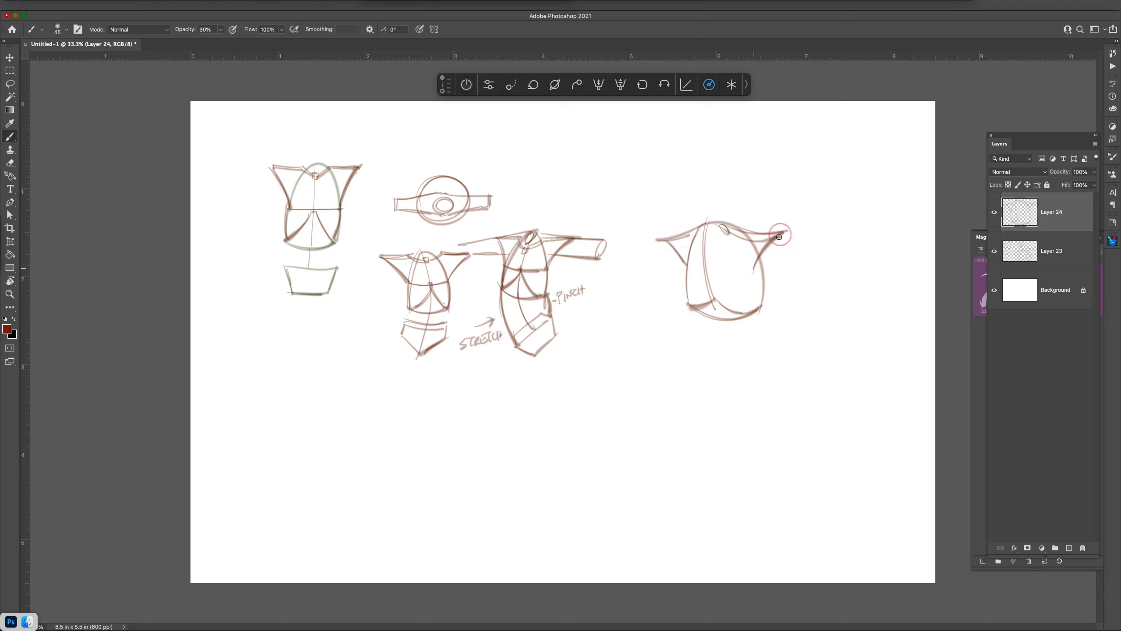
left_click_drag(779, 236, 701, 281)
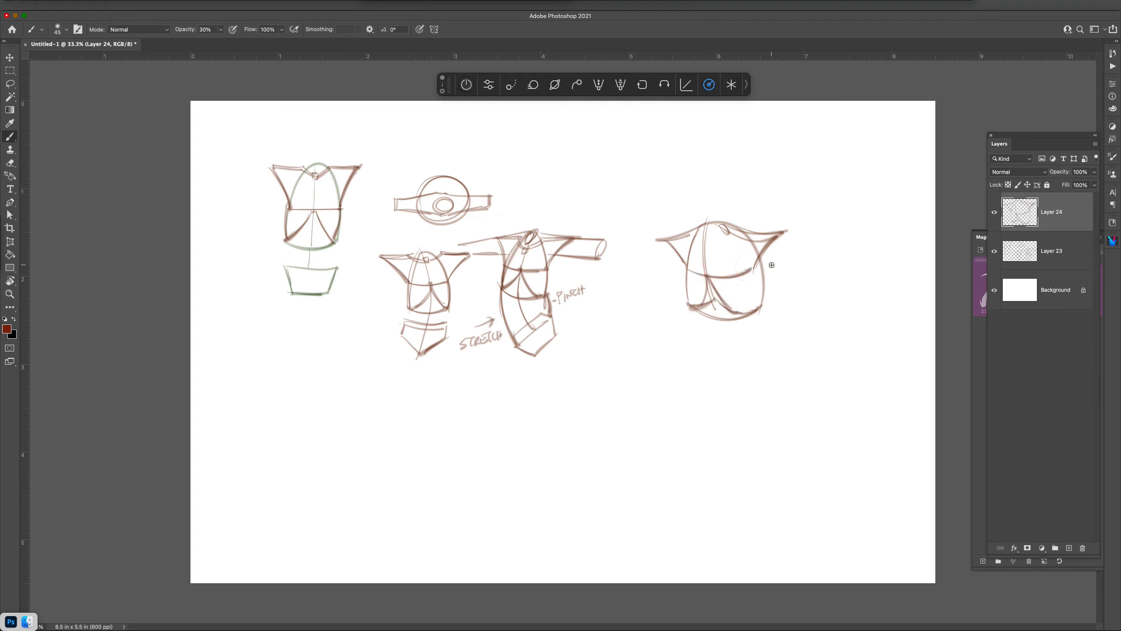
left_click_drag(708, 236, 725, 215)
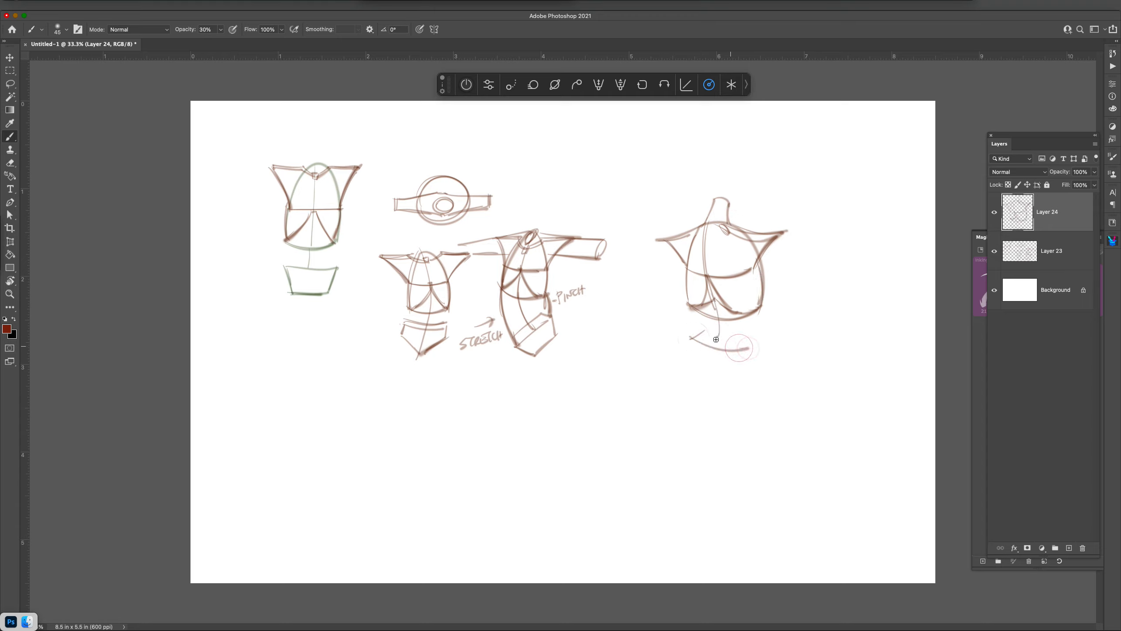
- Add the neck, pelvis, and both arms reaching outward from the shoulders
left_click_drag(716, 340, 721, 377)
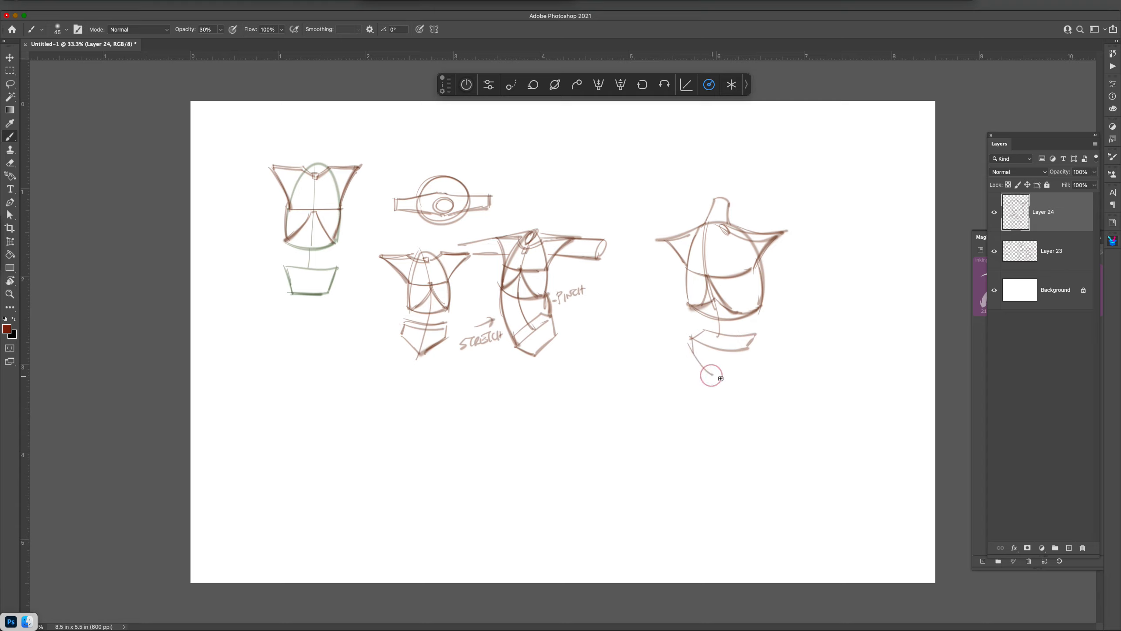
left_click_drag(708, 377, 726, 336)
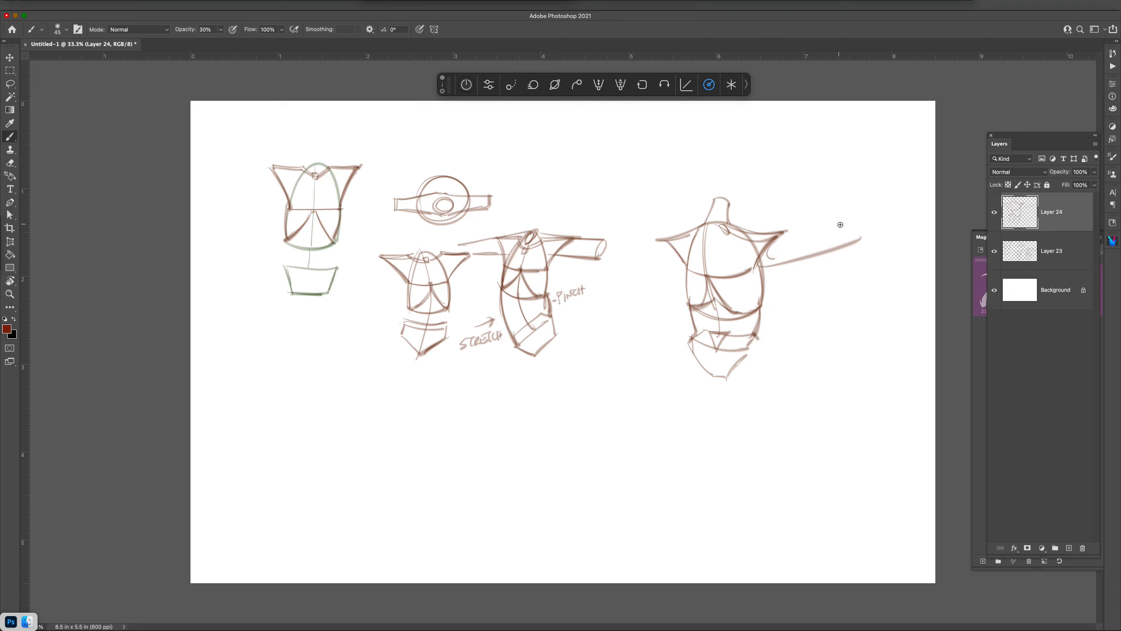
left_click_drag(716, 218, 858, 236)
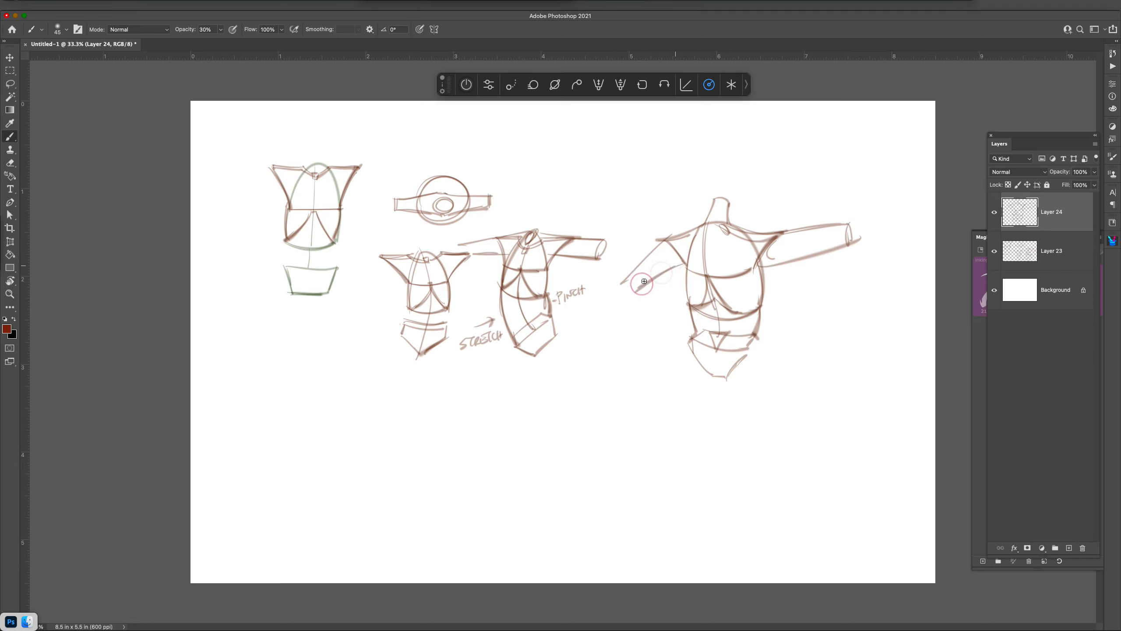
left_click_drag(643, 281, 626, 286)
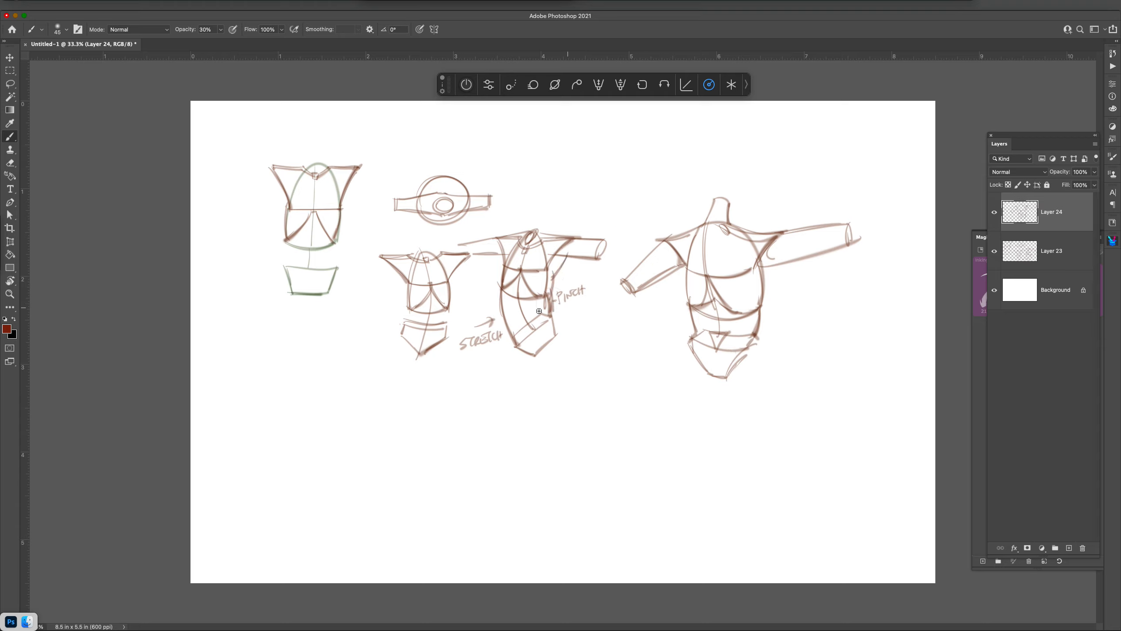
mouse_move(551, 260)
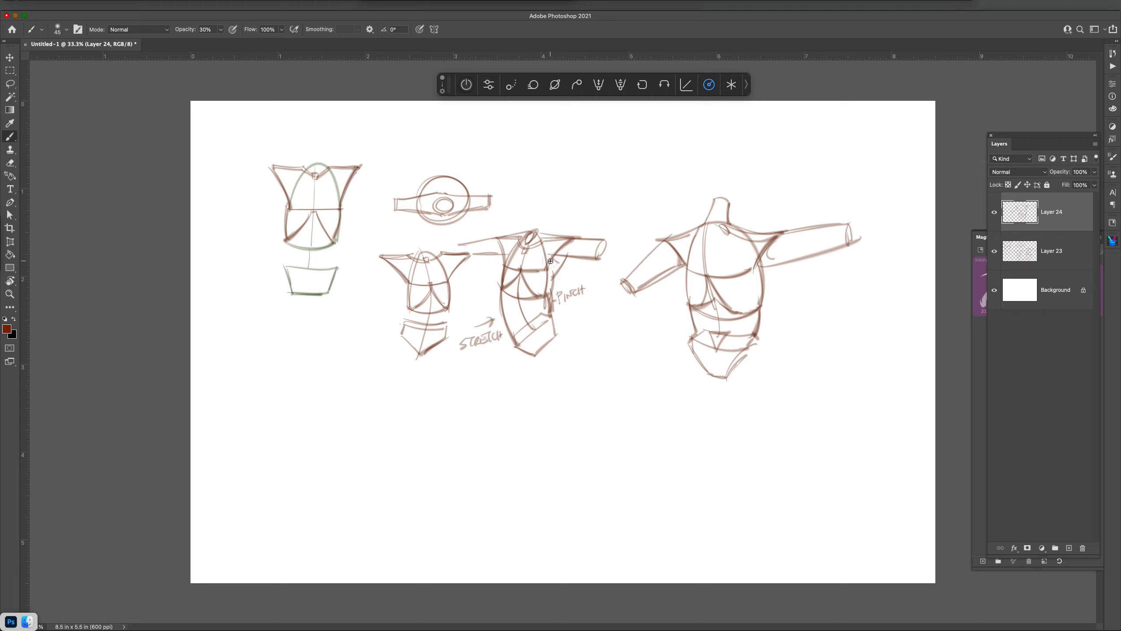
mouse_move(555, 273)
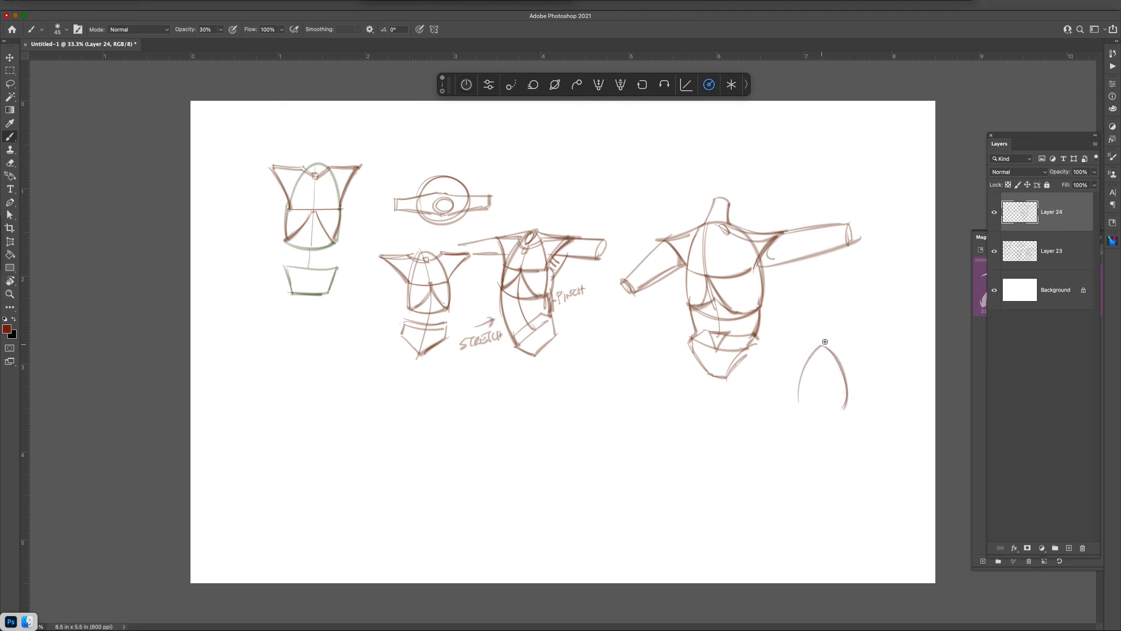
- Draw a small lower-right ribcage egg with centre lines, contours and both arms raised overhead
left_click_drag(825, 342, 809, 411)
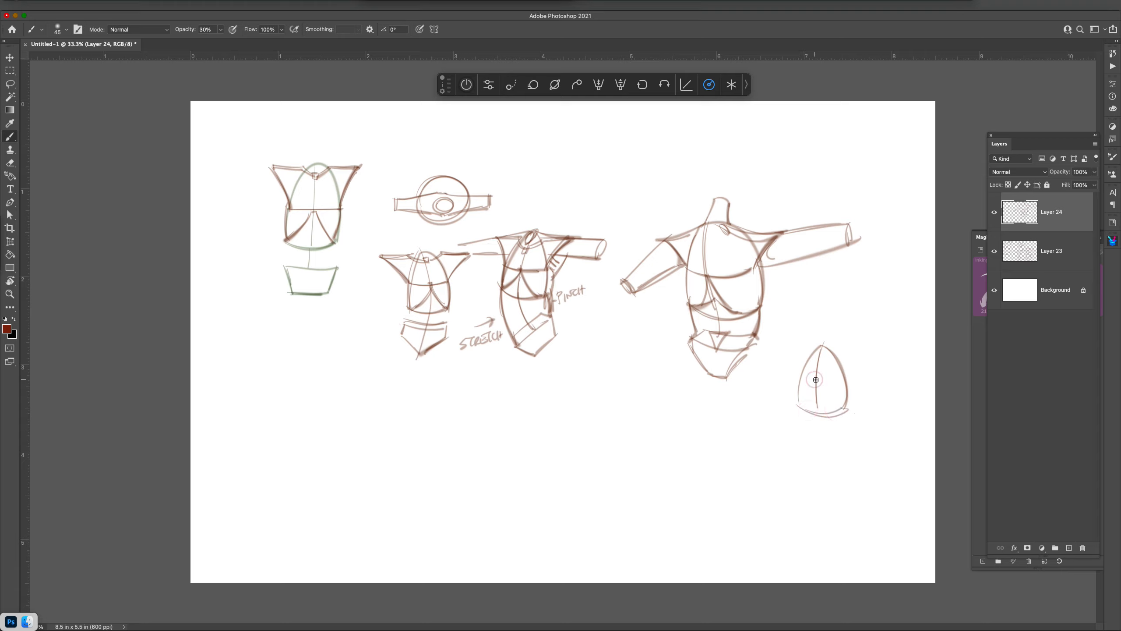
left_click_drag(797, 379, 848, 376)
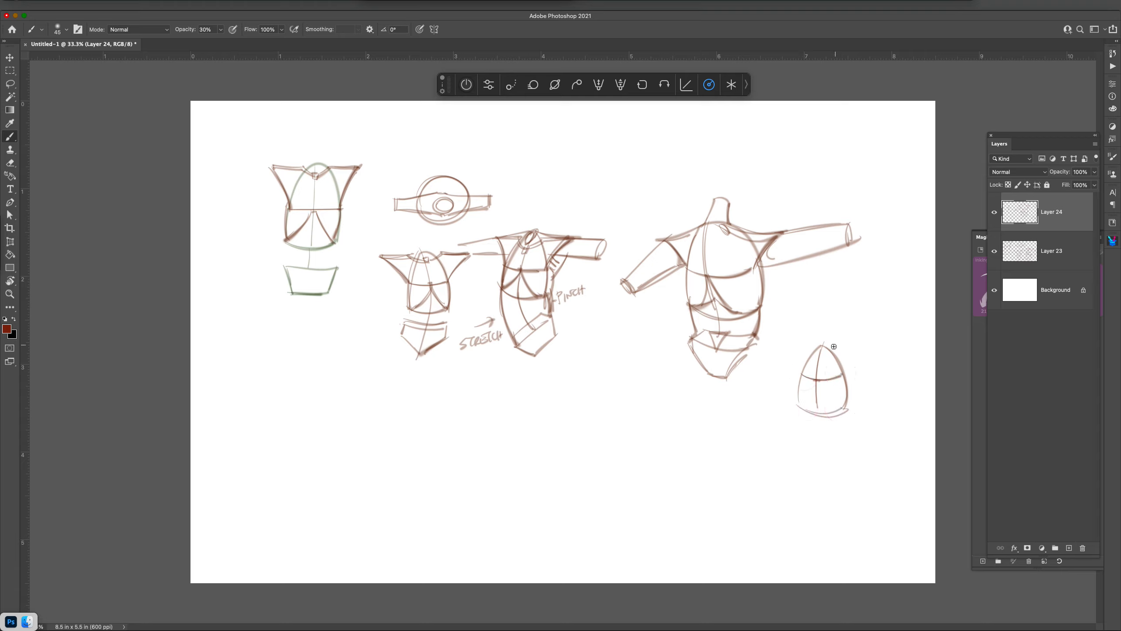
left_click_drag(833, 347, 848, 322)
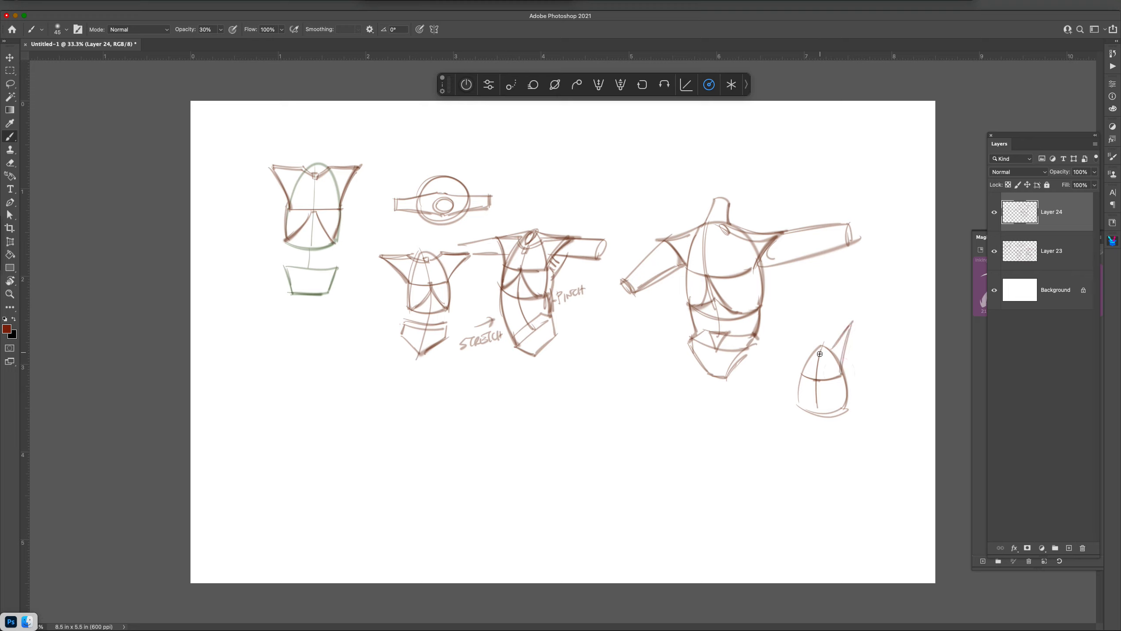
left_click_drag(819, 354, 803, 362)
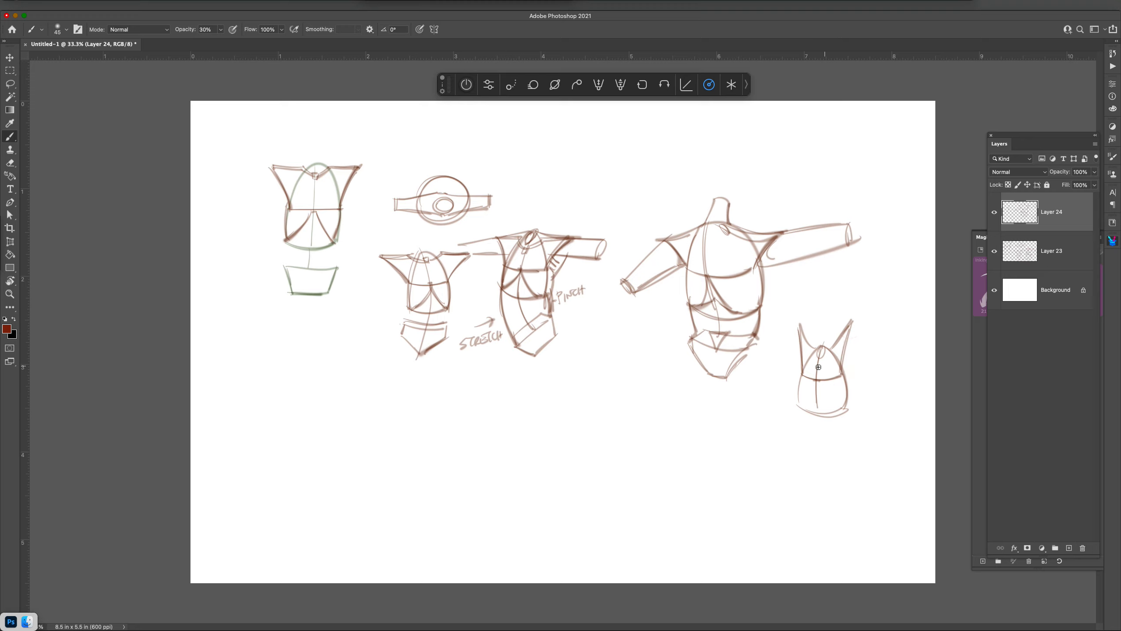
mouse_move(815, 384)
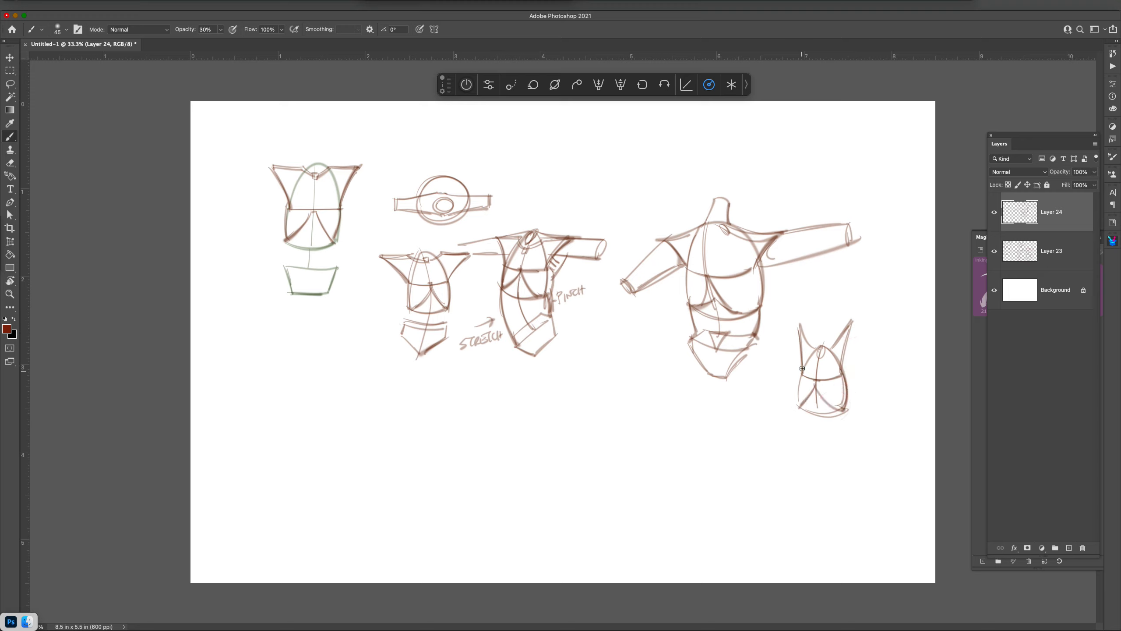
left_click_drag(802, 368, 818, 418)
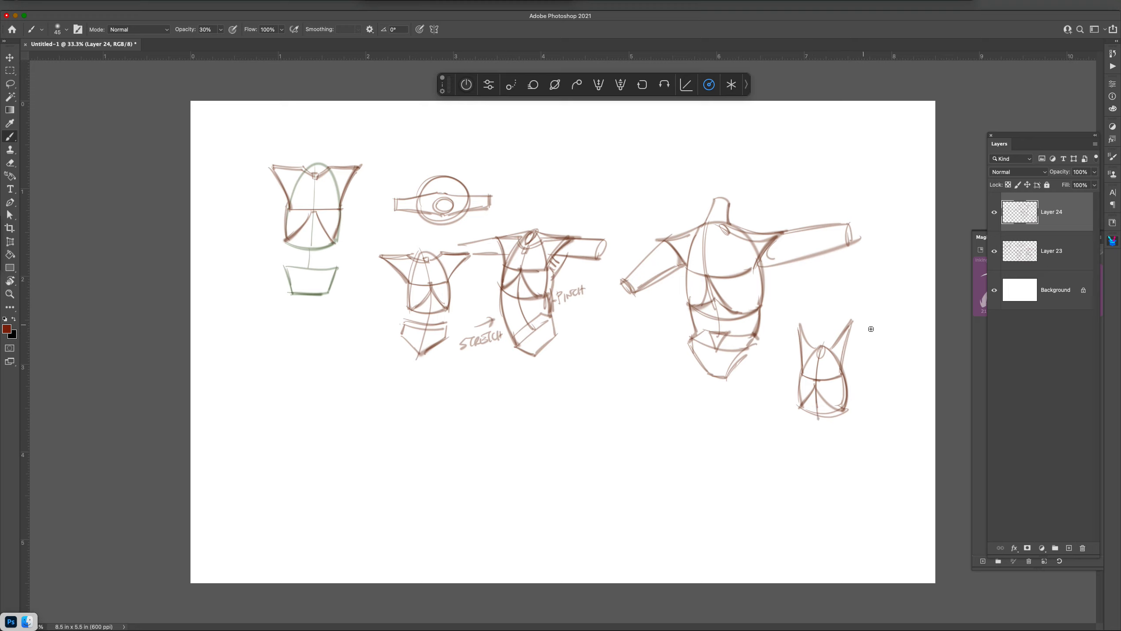
mouse_move(650, 380)
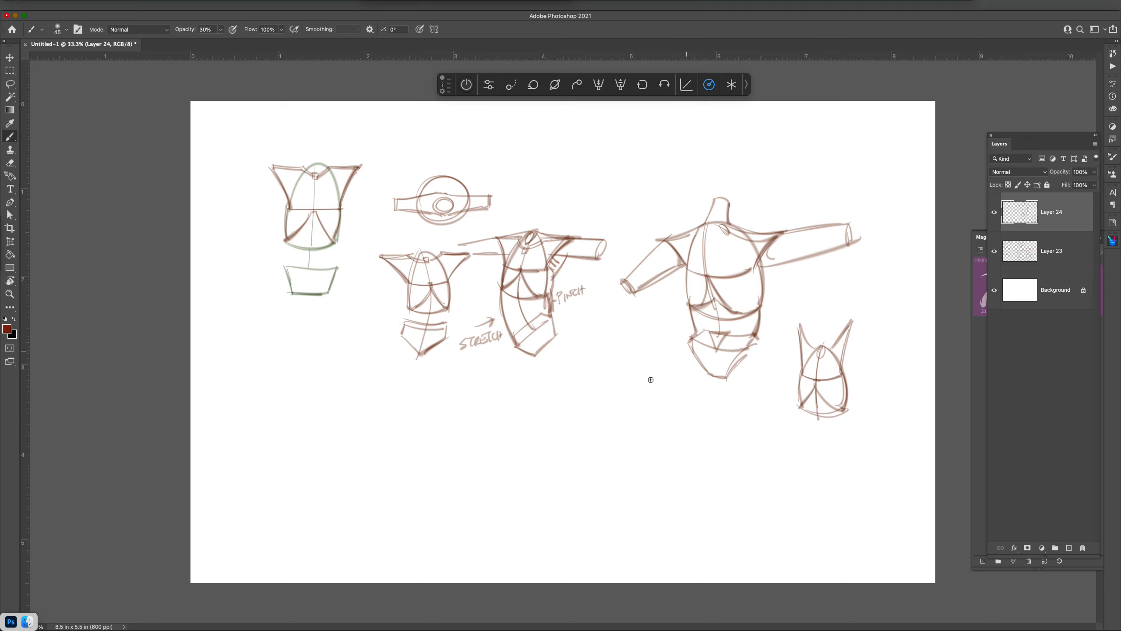
- Outline a ribcage below the middle sketches with centre, contour and shoulder lines
left_click_drag(620, 333, 641, 402)
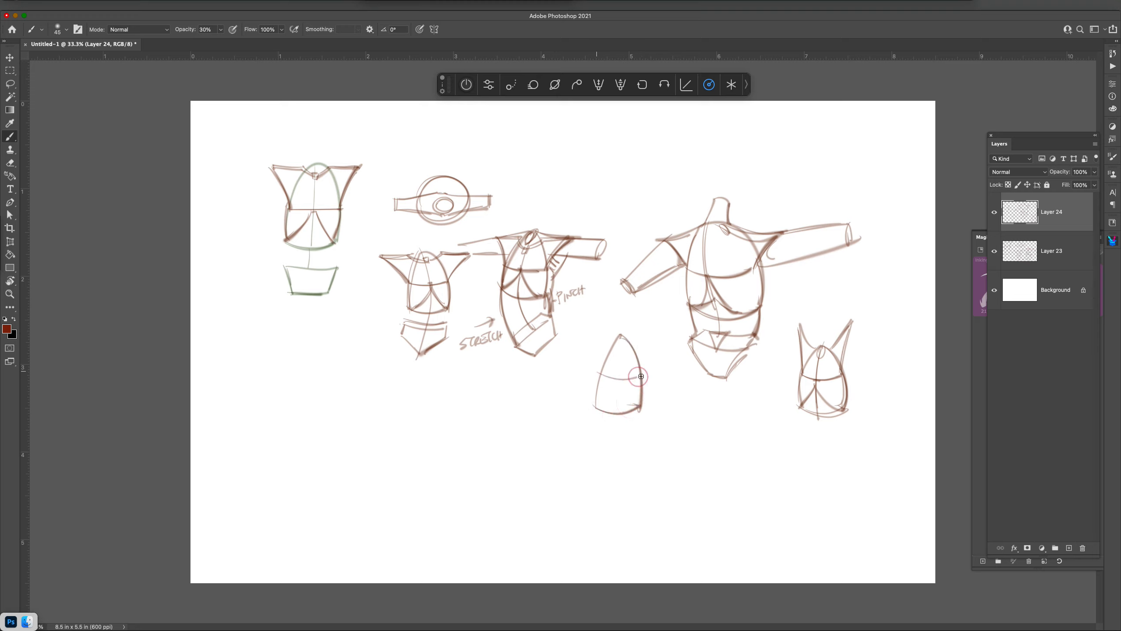
left_click_drag(641, 376, 619, 393)
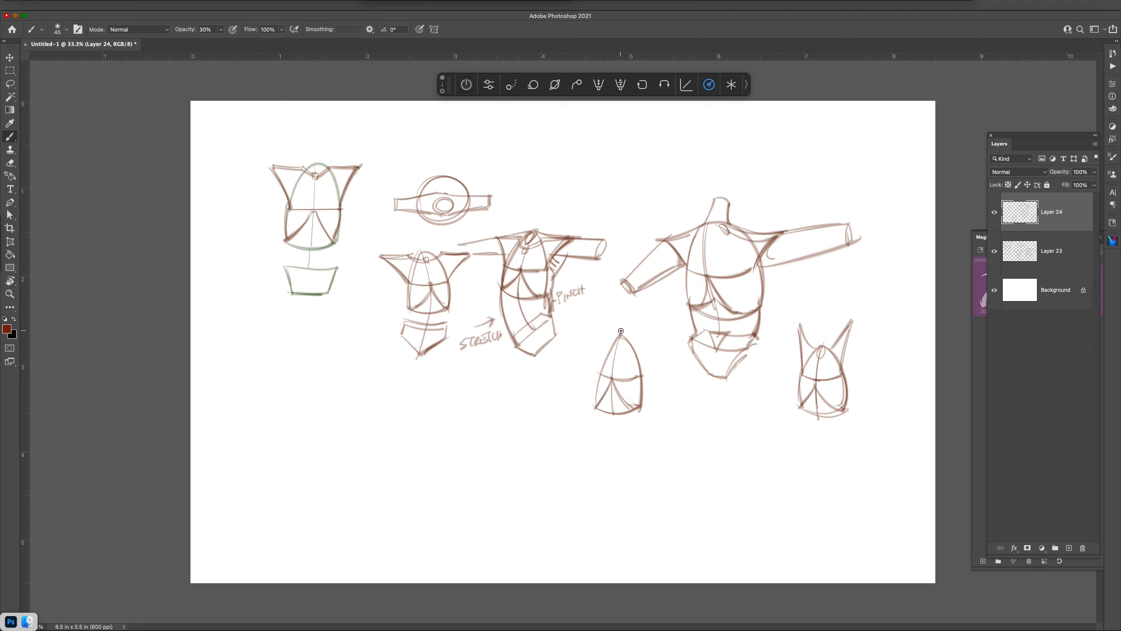
left_click_drag(618, 332, 651, 354)
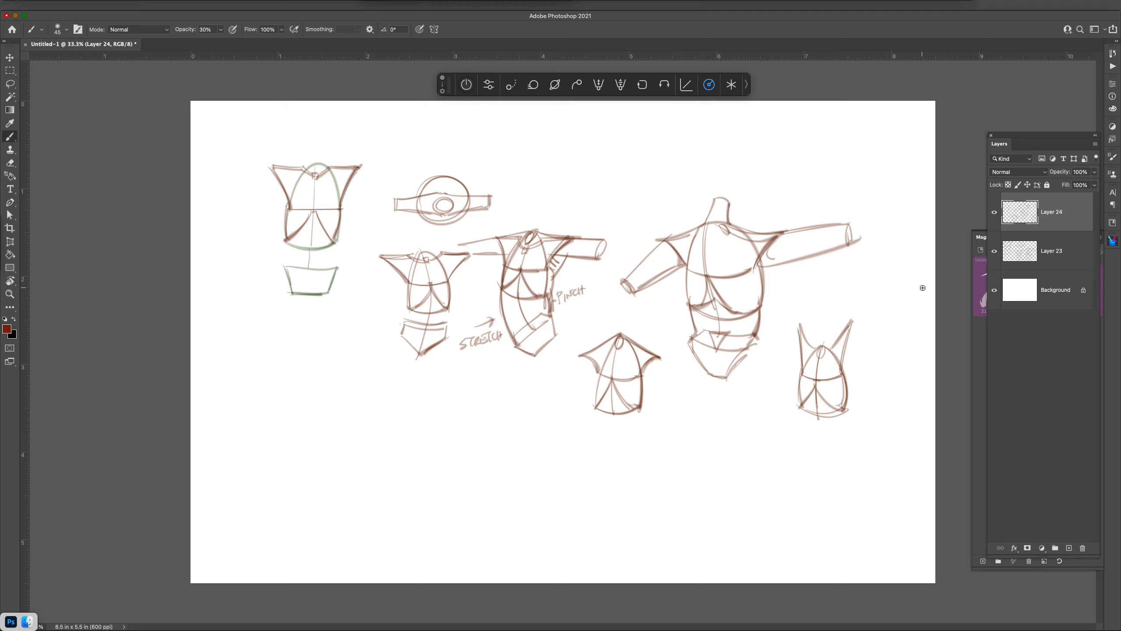
mouse_move(889, 427)
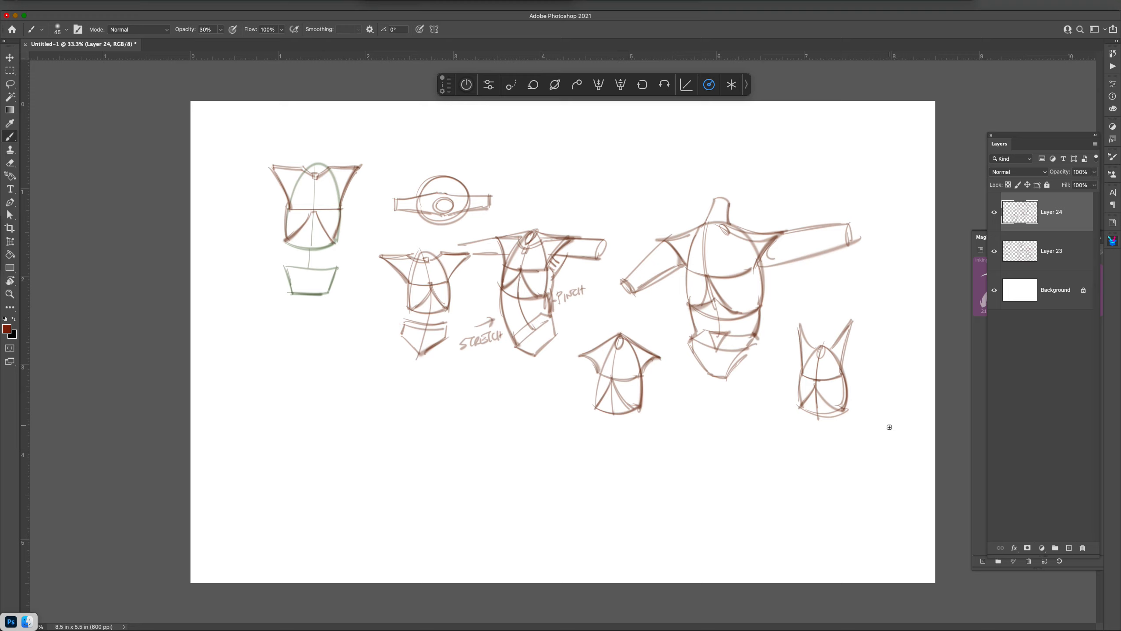
mouse_move(695, 413)
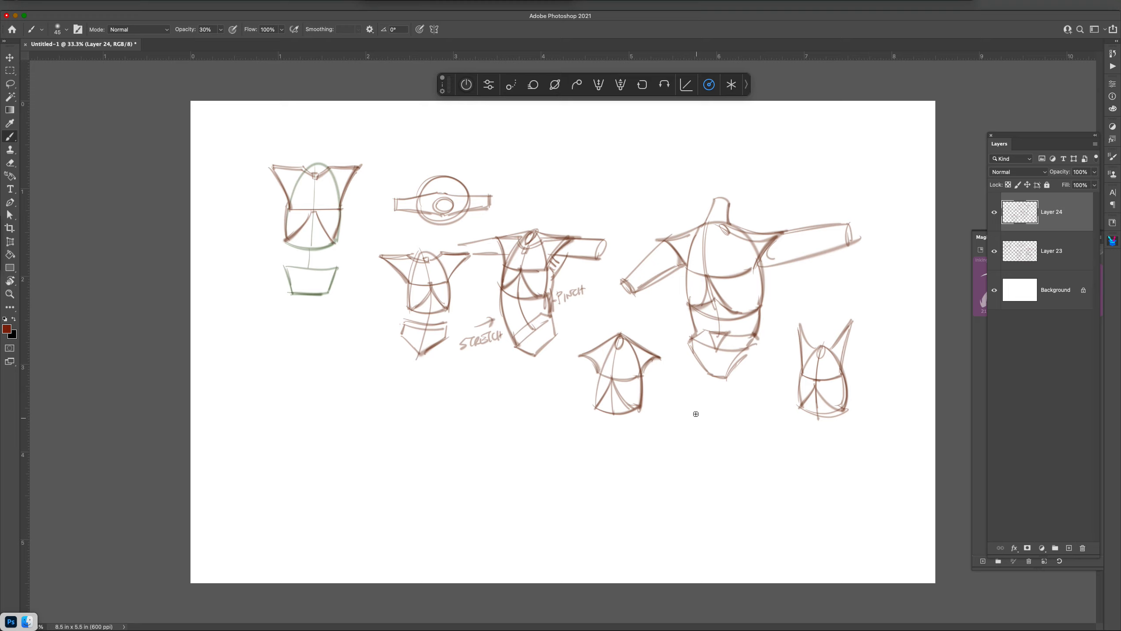
- Sketch a pelvis block with leg openings beneath the large figure
left_click_drag(694, 419, 750, 417)
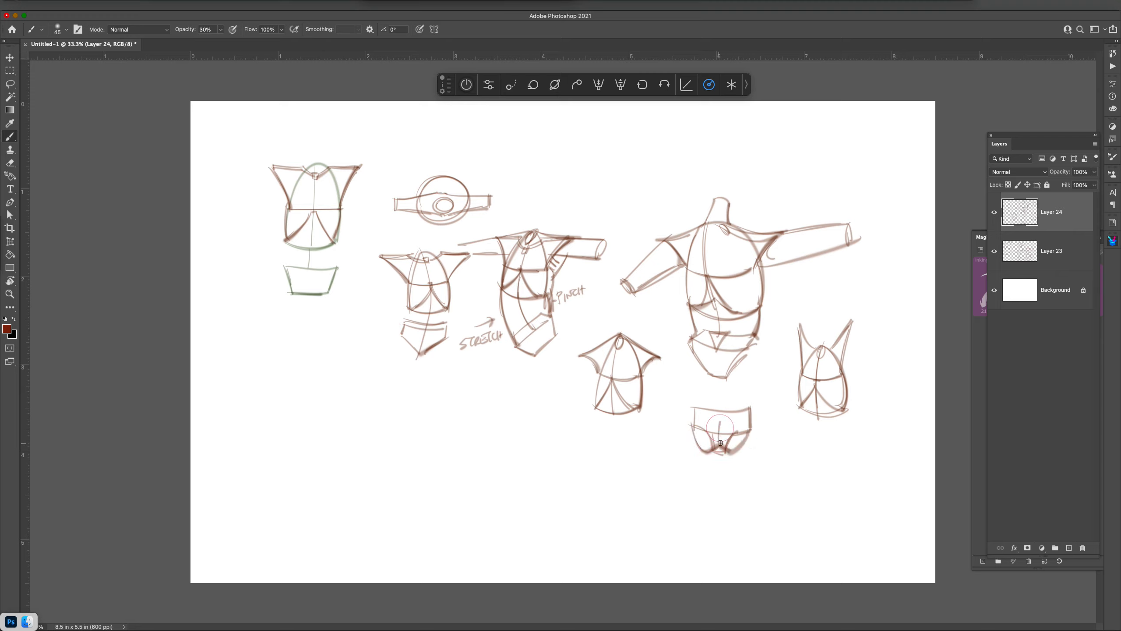
left_click_drag(720, 429, 739, 438)
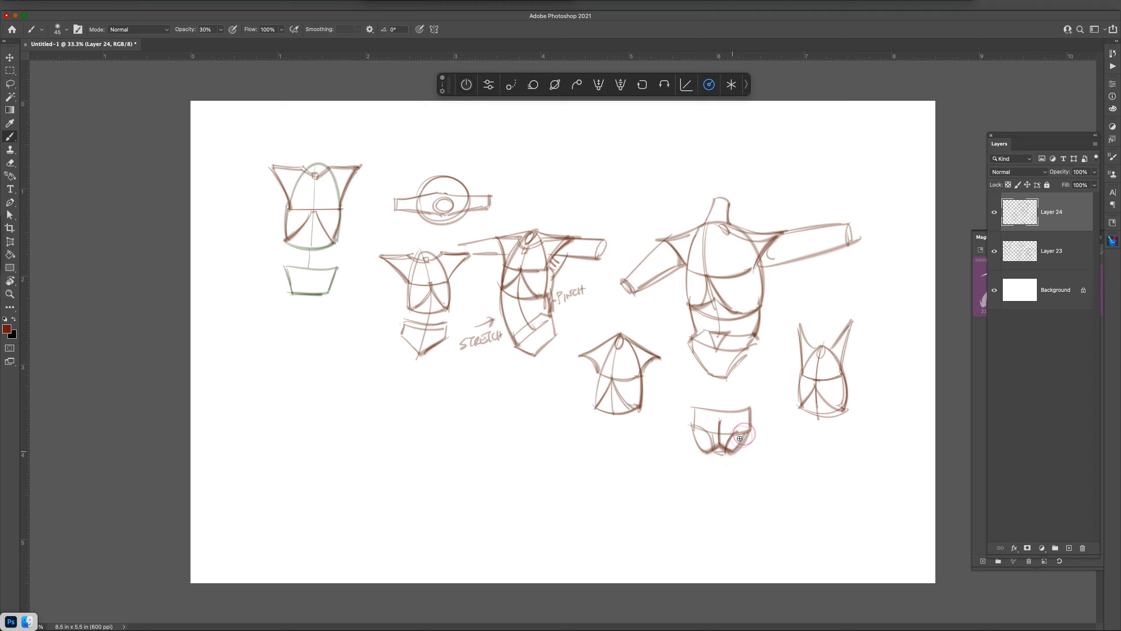
left_click_drag(722, 422, 744, 443)
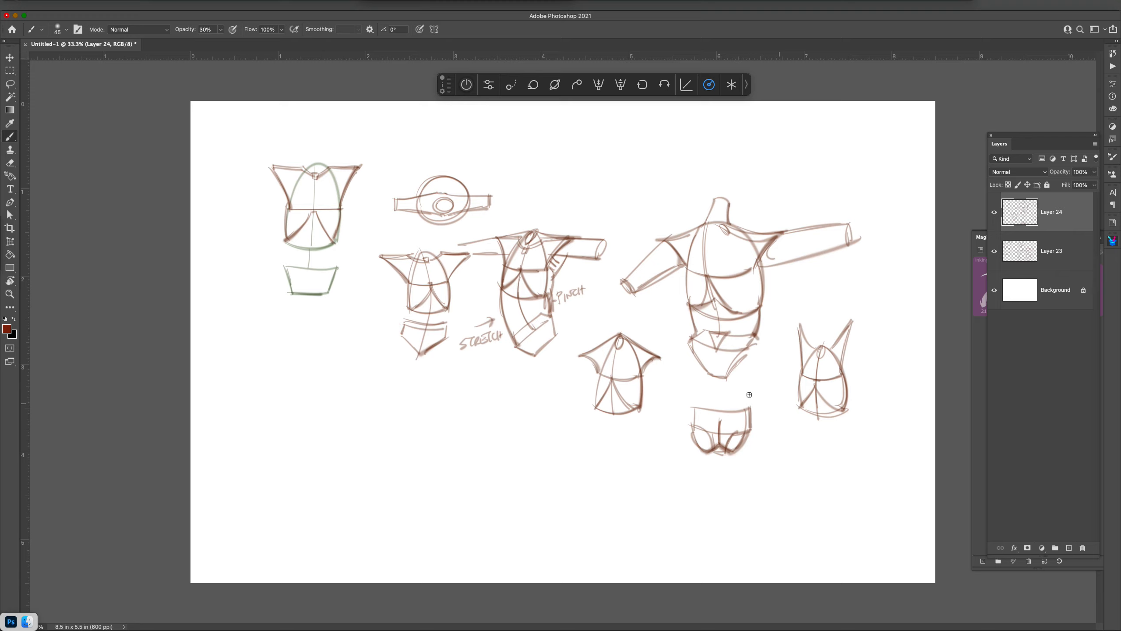
left_click_drag(749, 395, 765, 505)
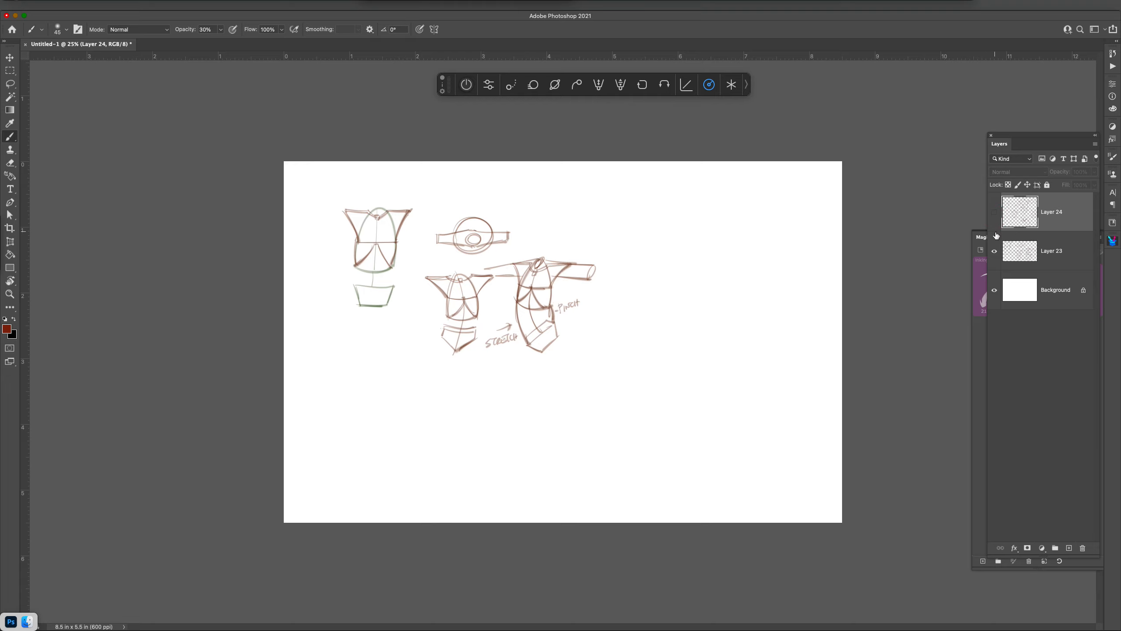
- Add a new layer, brush a ribcage egg, then undo the unwanted strokes
key("cmd+=")
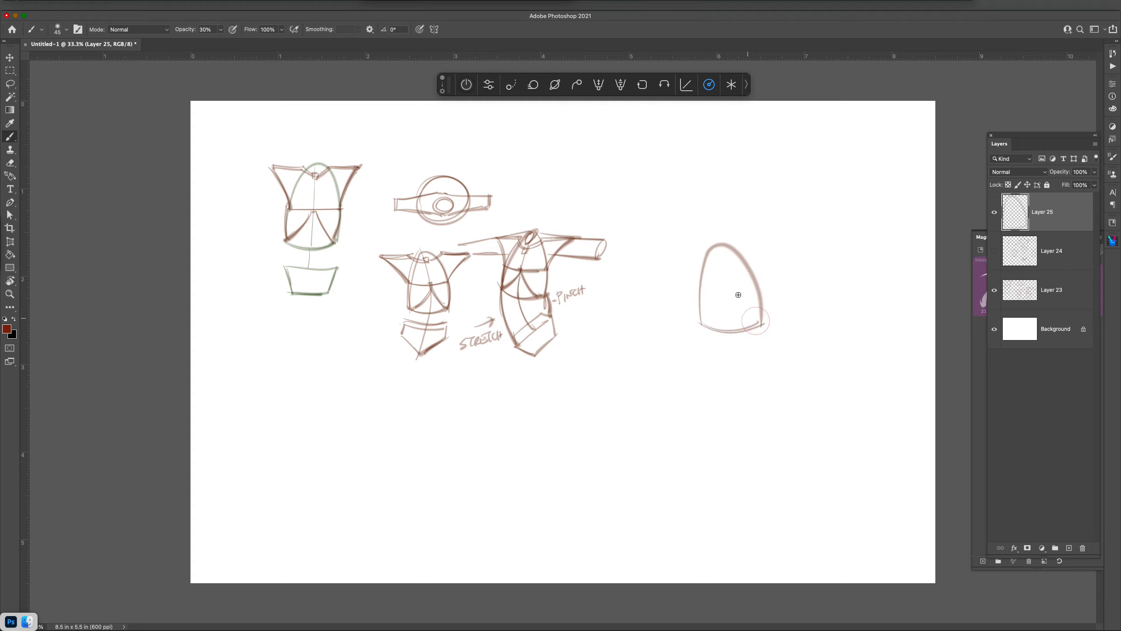
left_click_drag(723, 246, 732, 329)
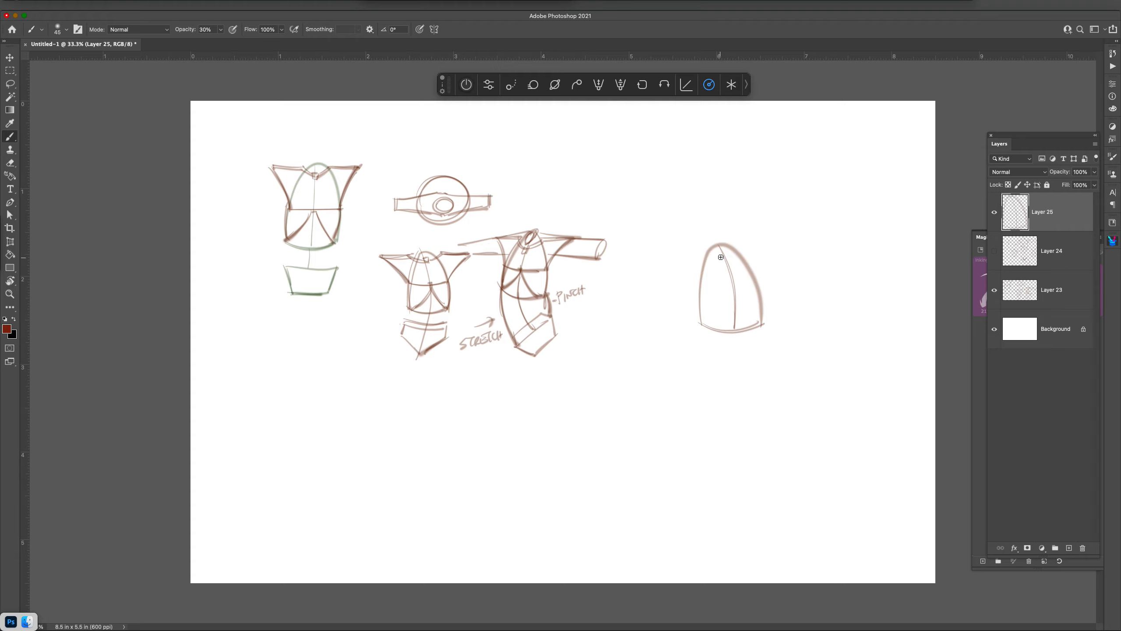
key("cmd+z")
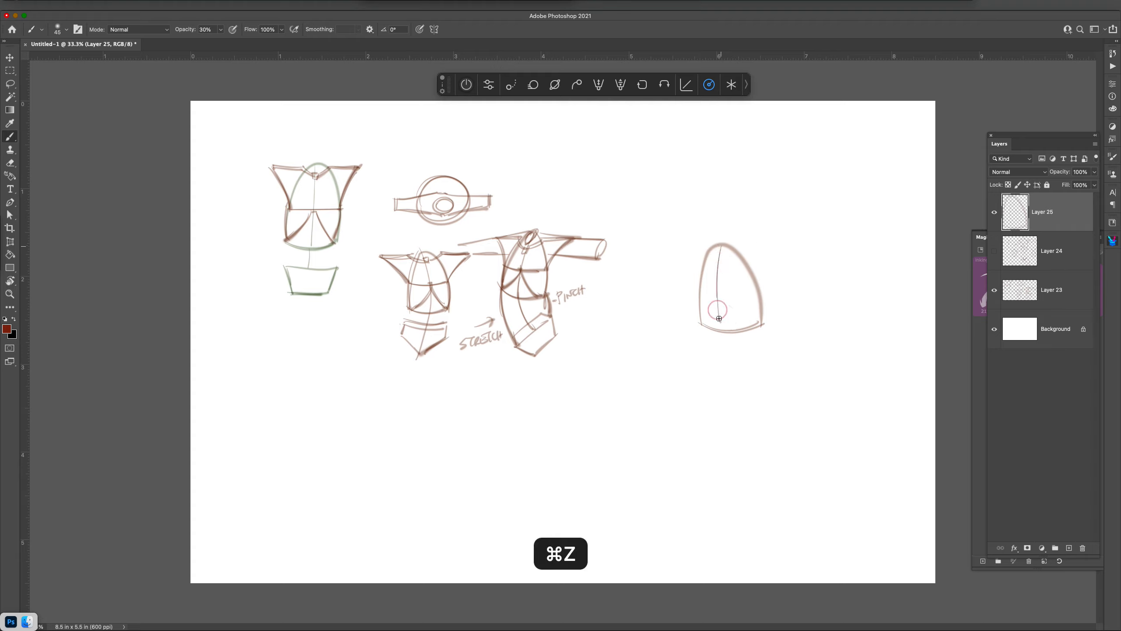
key("cmd+z")
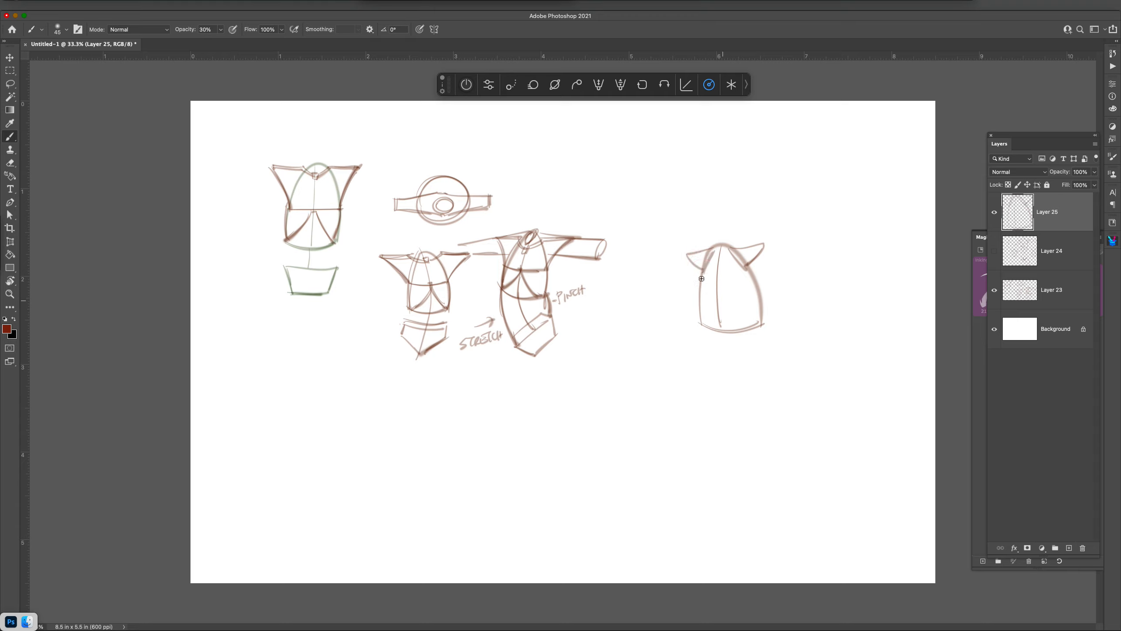
mouse_move(719, 270)
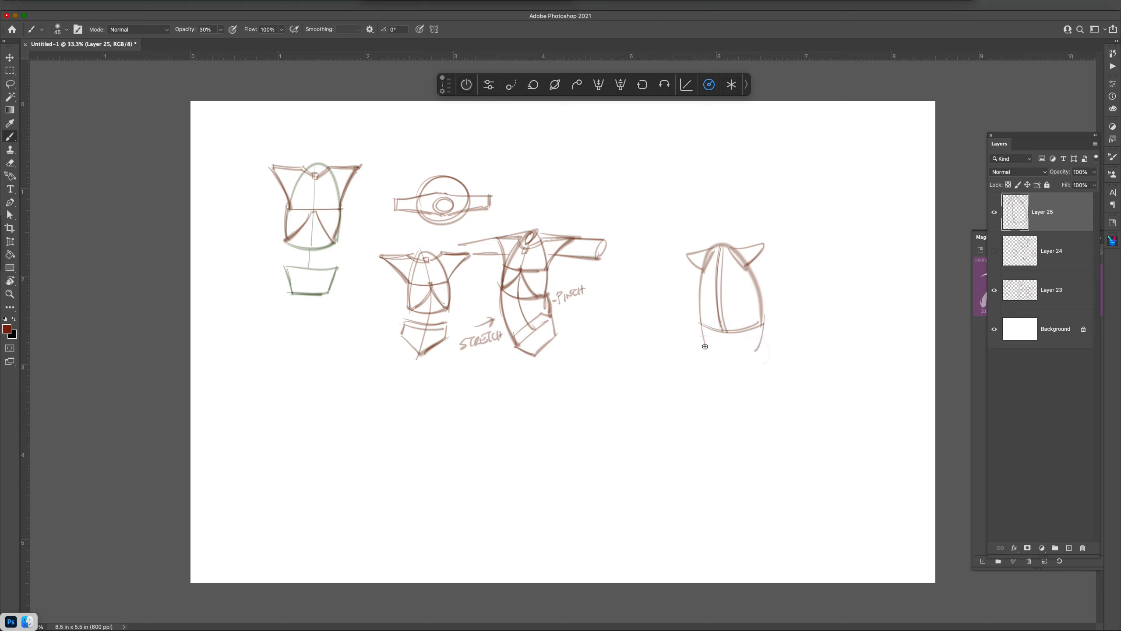
- Draw the torso sides, a pelvis band and construction lines across the torso
left_click_drag(687, 347, 769, 351)
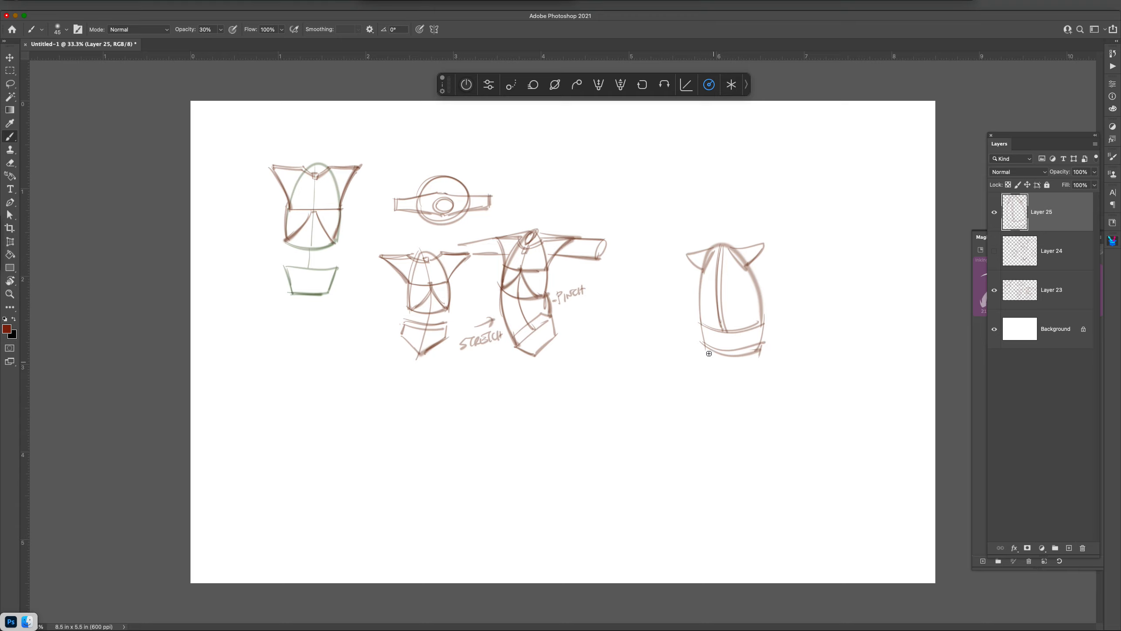
left_click_drag(715, 351, 751, 357)
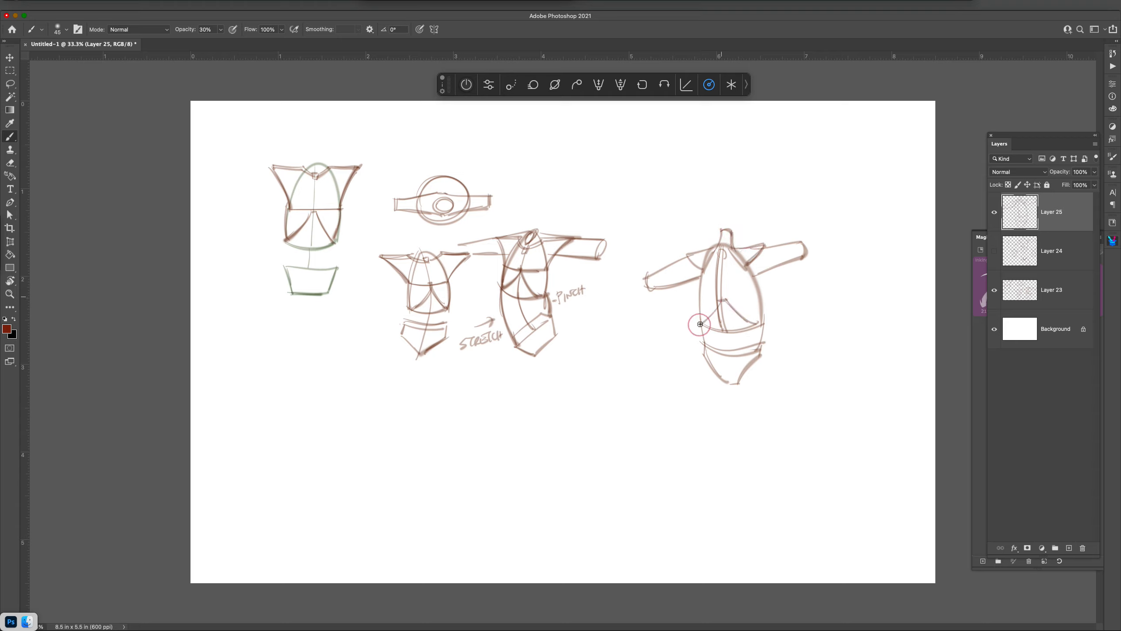
left_click_drag(700, 325, 734, 292)
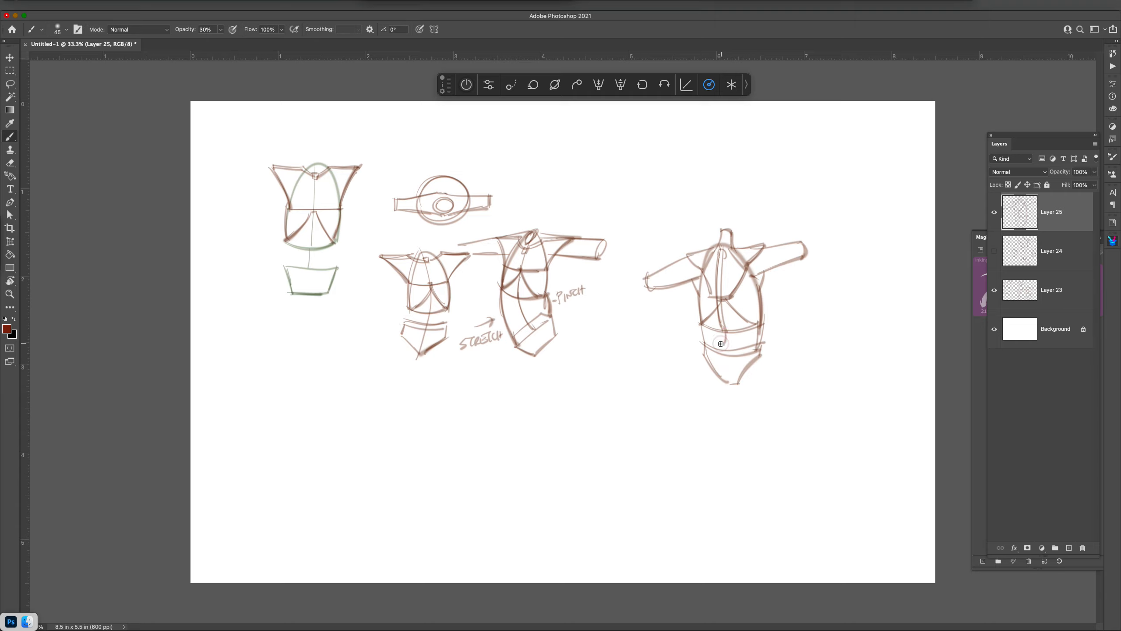
mouse_move(735, 346)
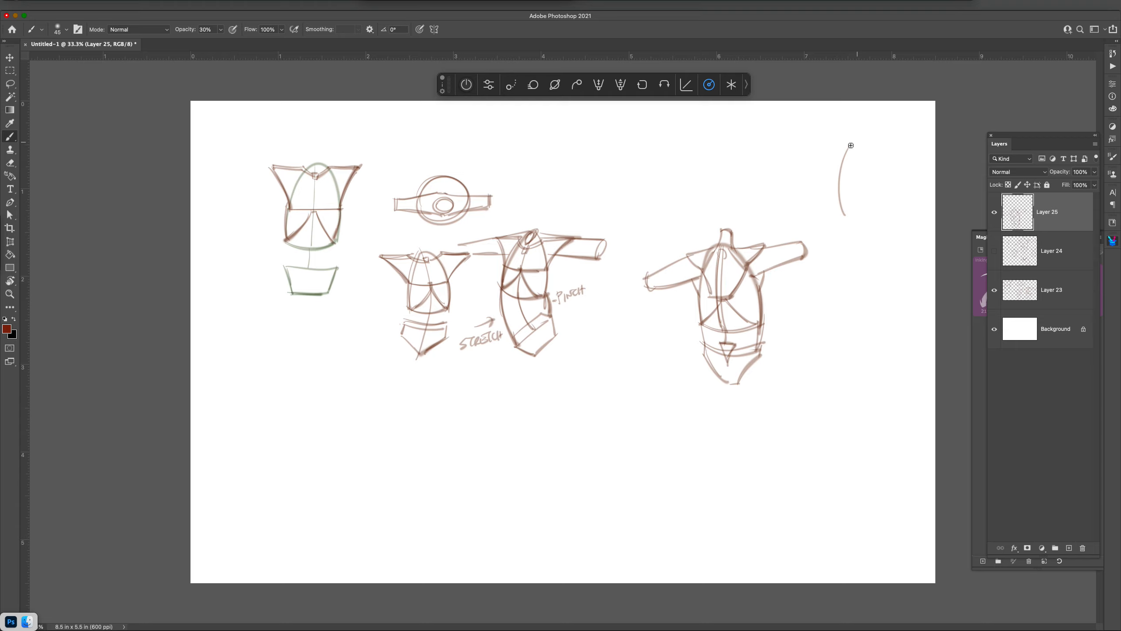
mouse_move(835, 242)
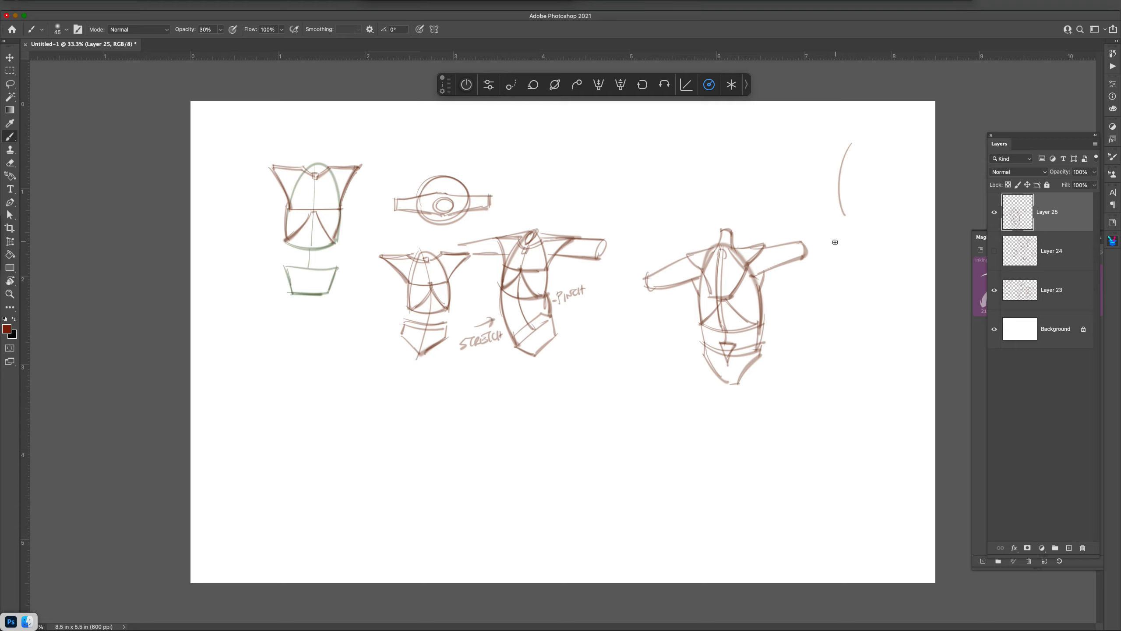
mouse_move(857, 140)
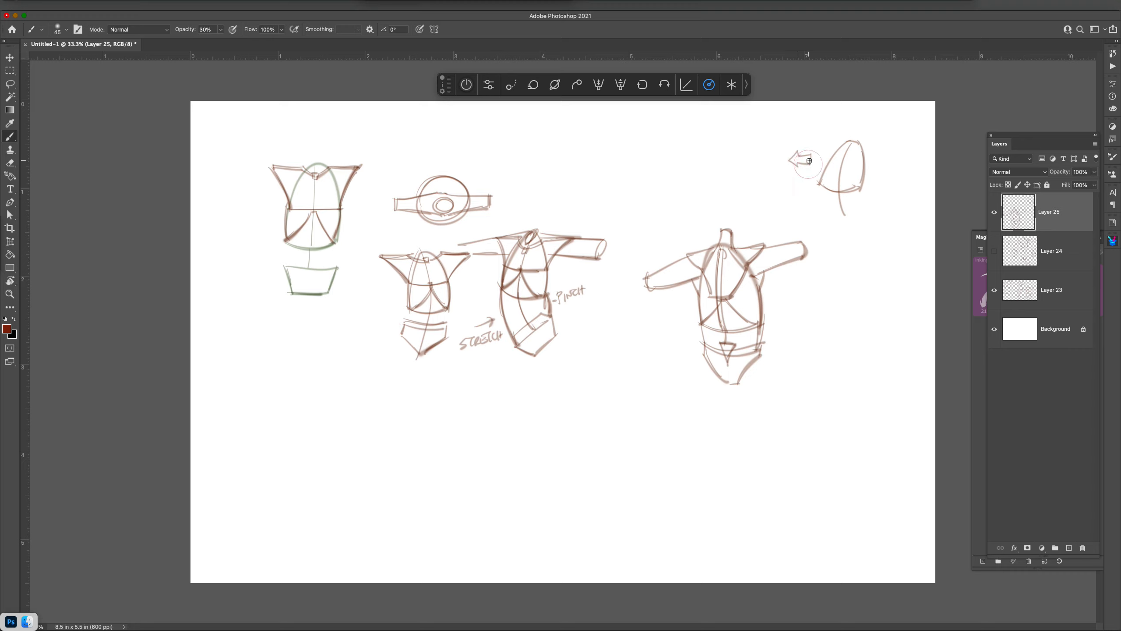
mouse_move(849, 205)
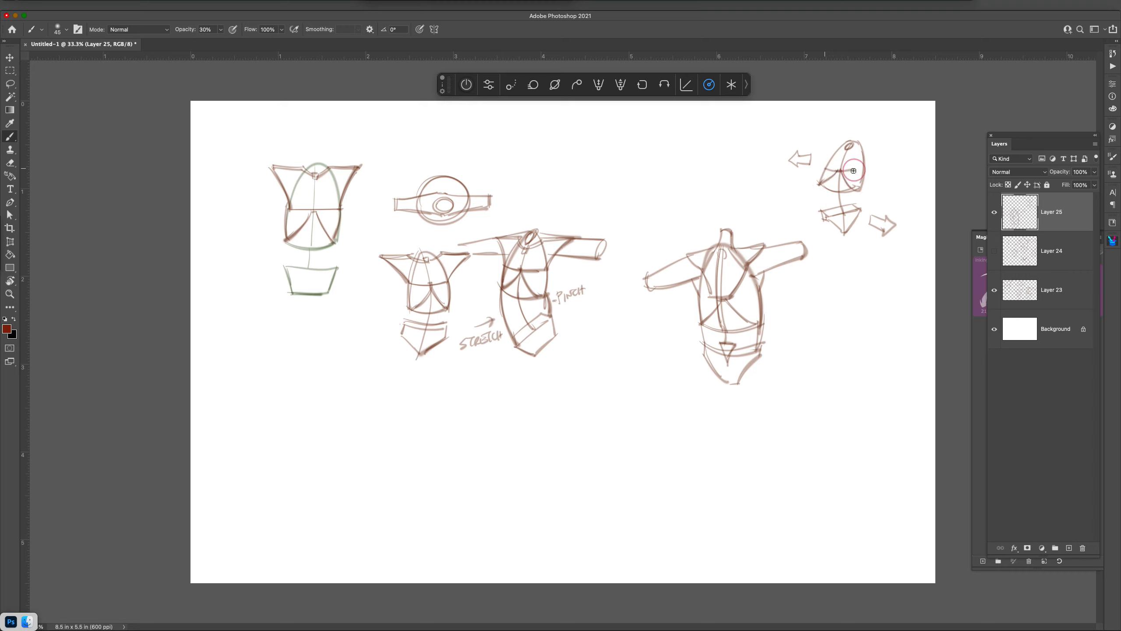
- Add opposing twist arrows and shoulder shapes to the small top-right torso
left_click_drag(853, 170, 869, 147)
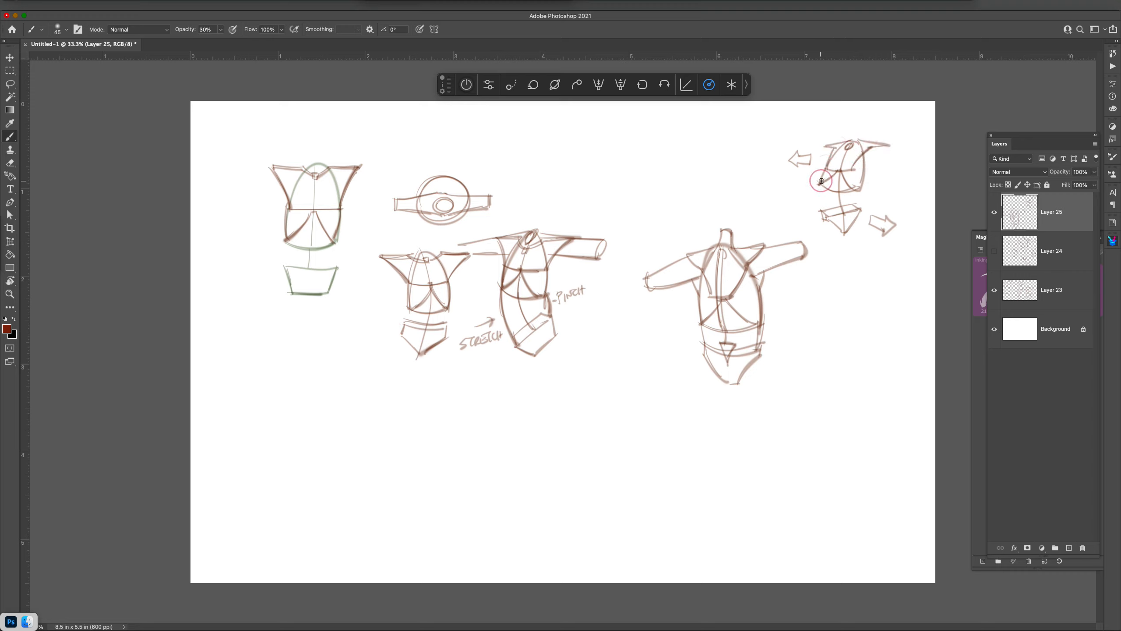
left_click_drag(821, 181, 845, 207)
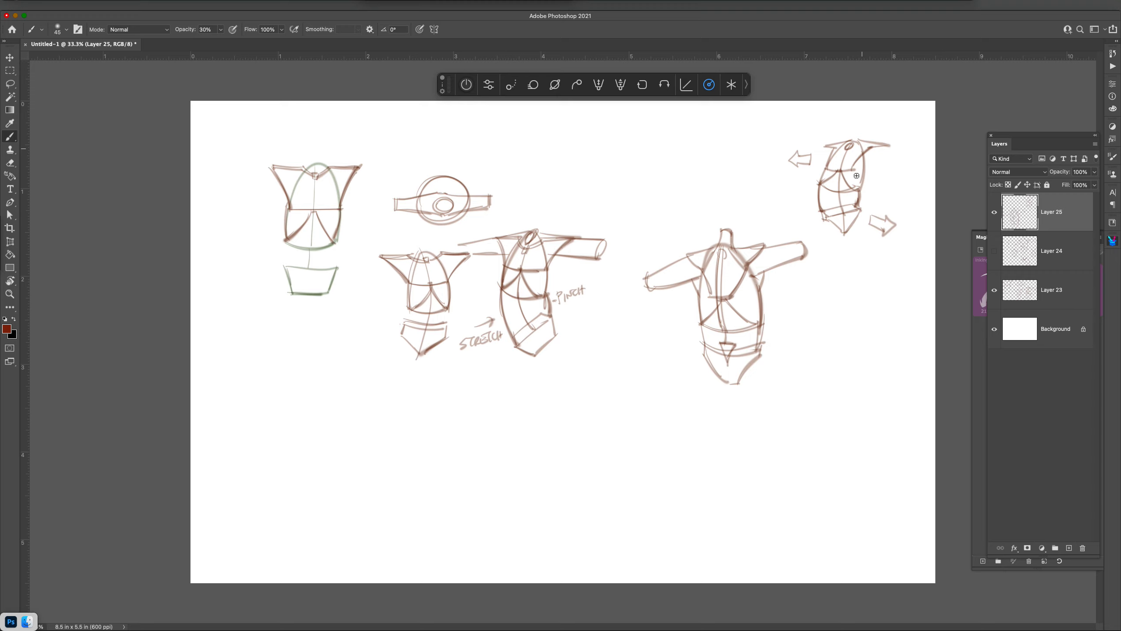
mouse_move(867, 147)
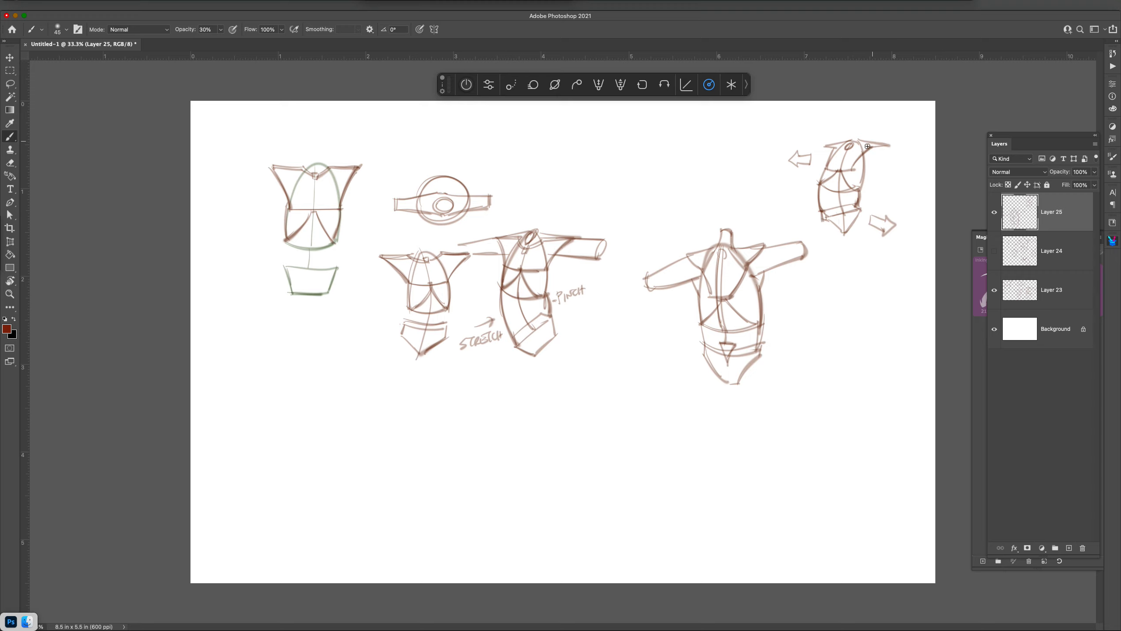
mouse_move(838, 347)
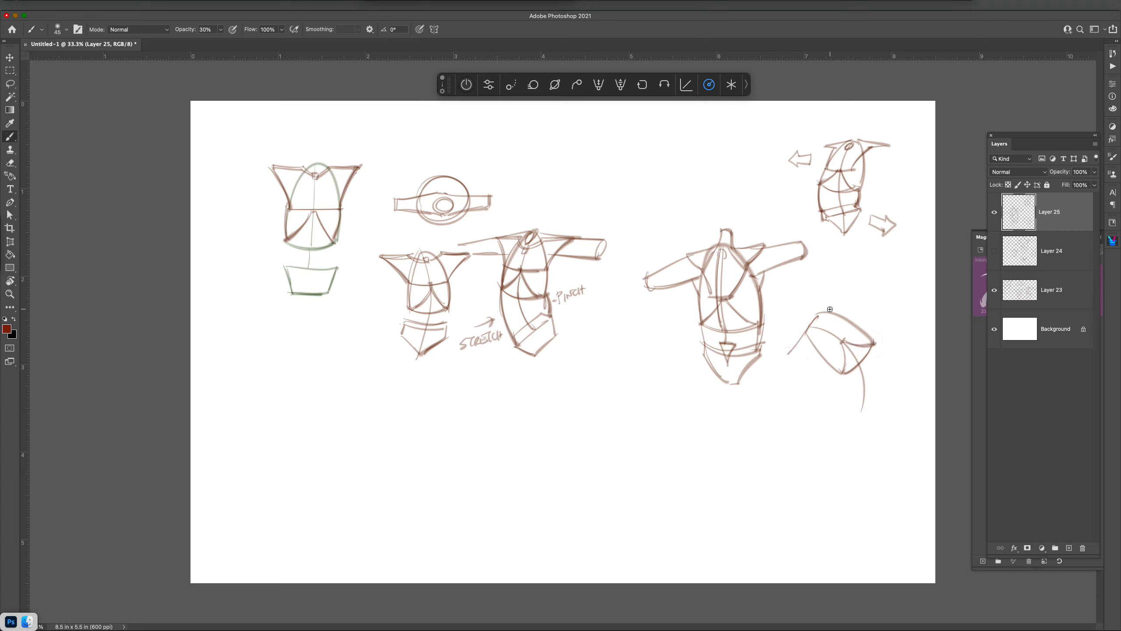
mouse_move(829, 304)
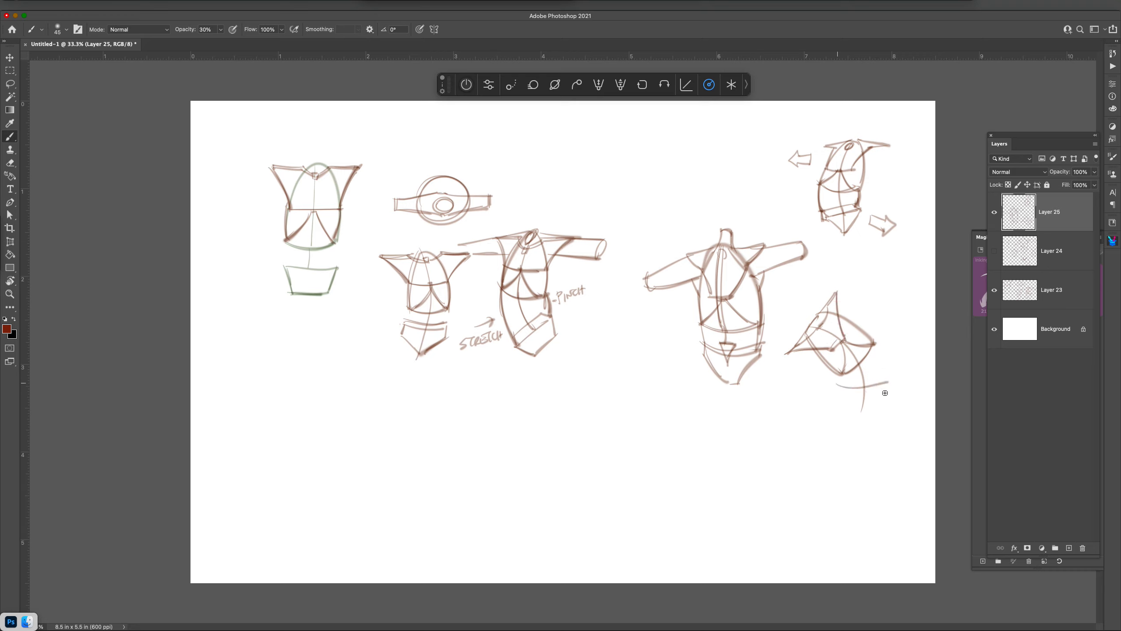
- Draw the pelvis beneath the tilted ribcage of the lower torso sketch
left_click_drag(885, 392, 851, 408)
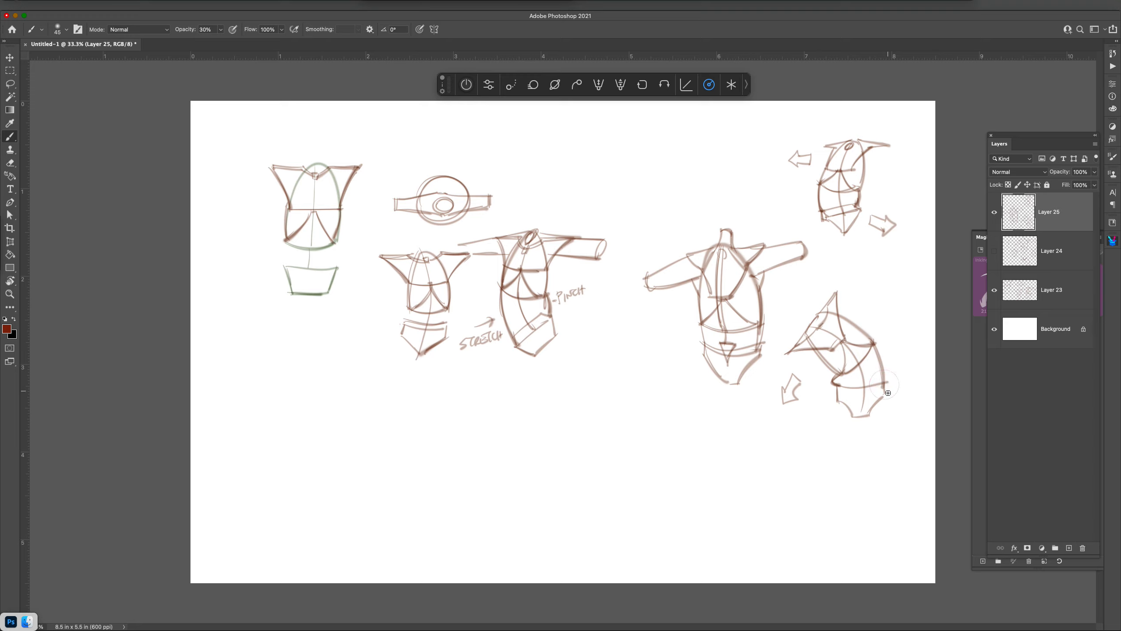
mouse_move(883, 427)
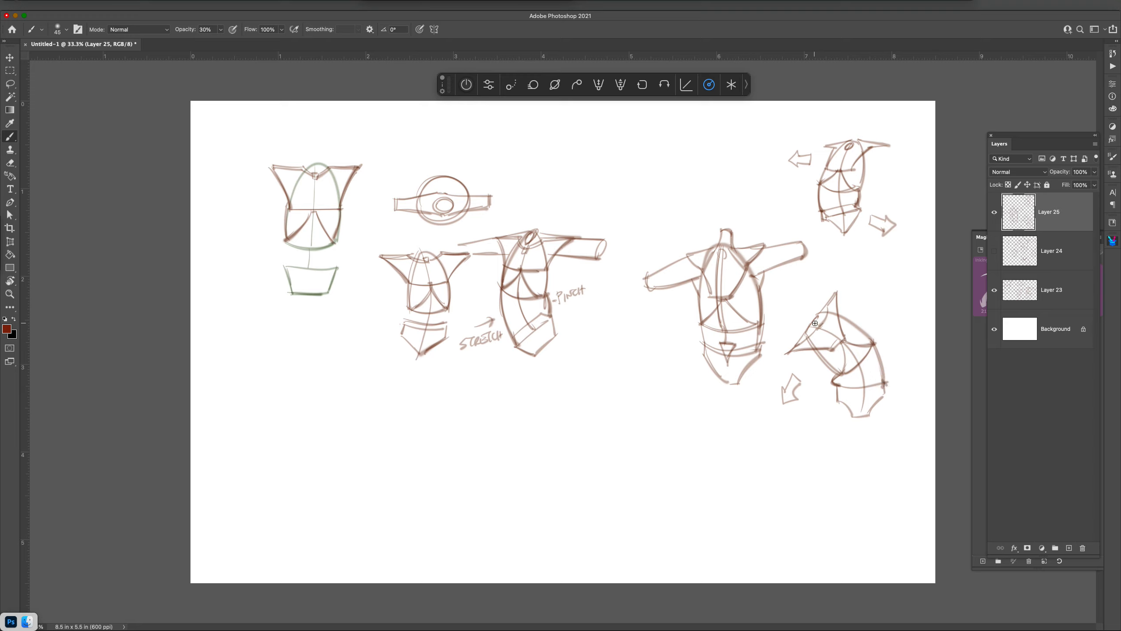
mouse_move(875, 412)
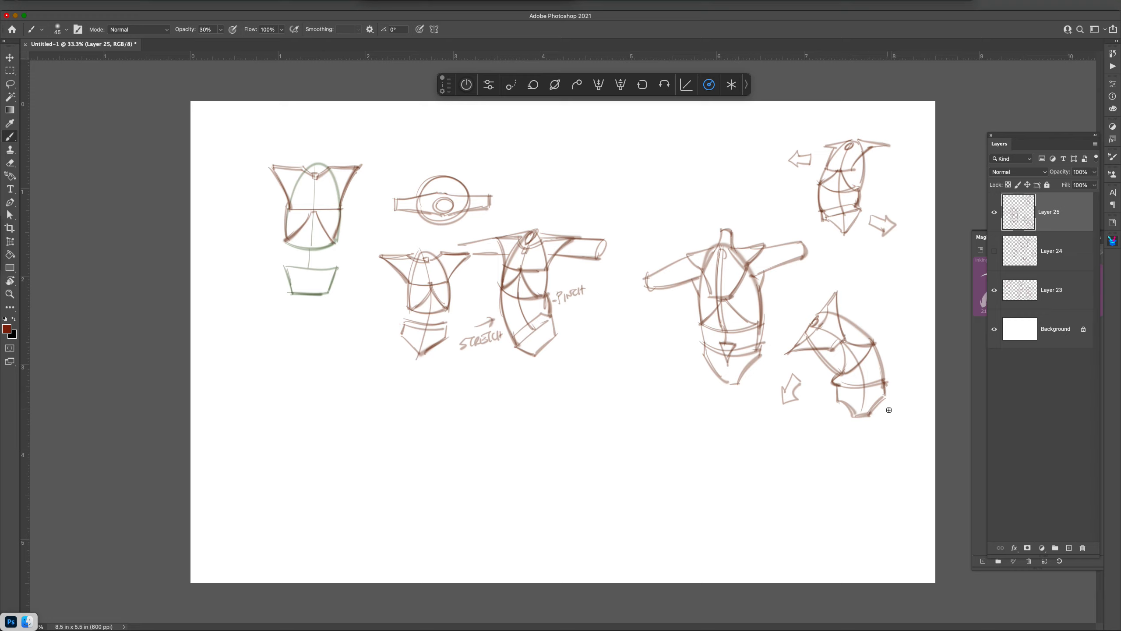
mouse_move(886, 413)
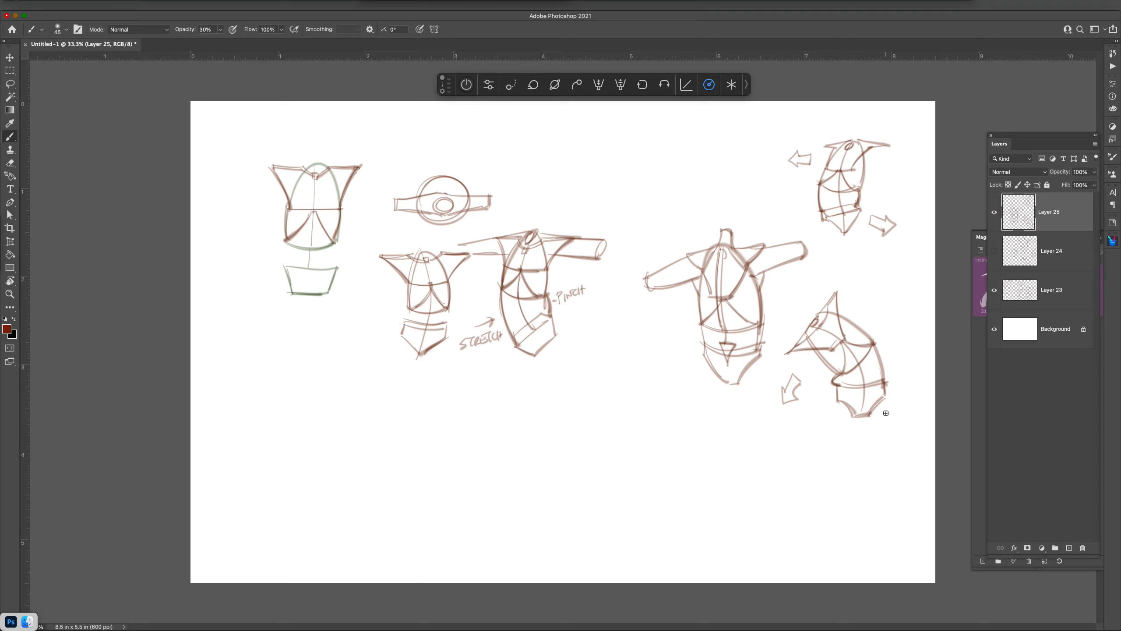